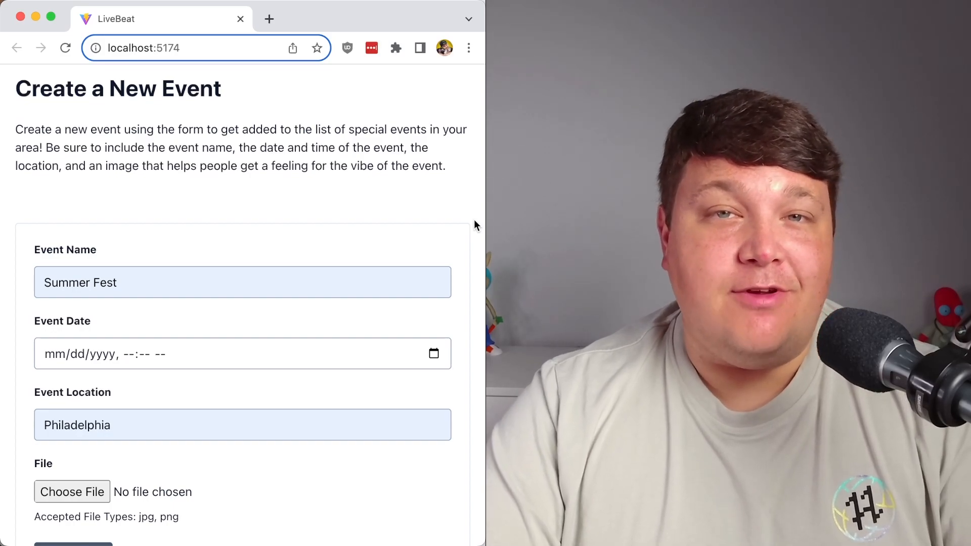
- Reload the localhost event form in Chrome and scroll through the course page
left_click(65, 47)
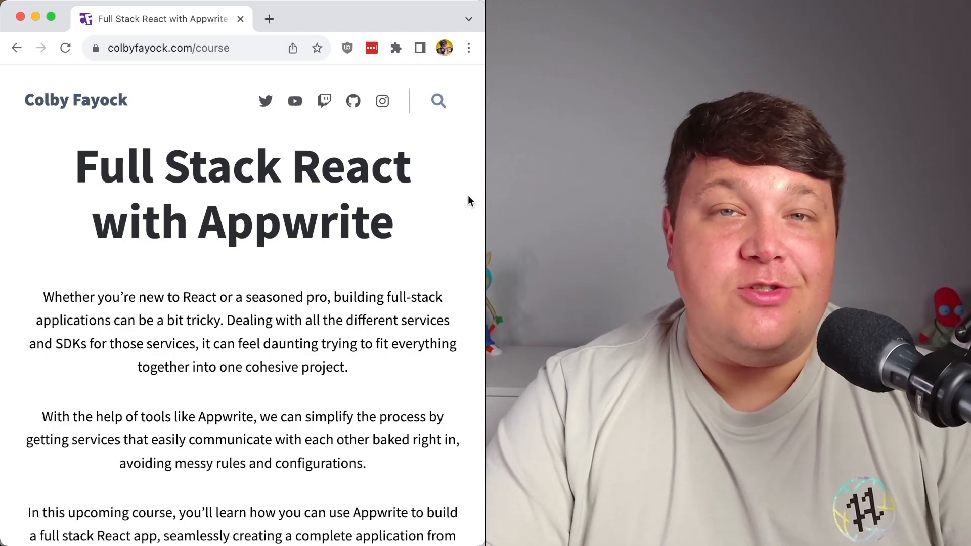
scroll("down", 3)
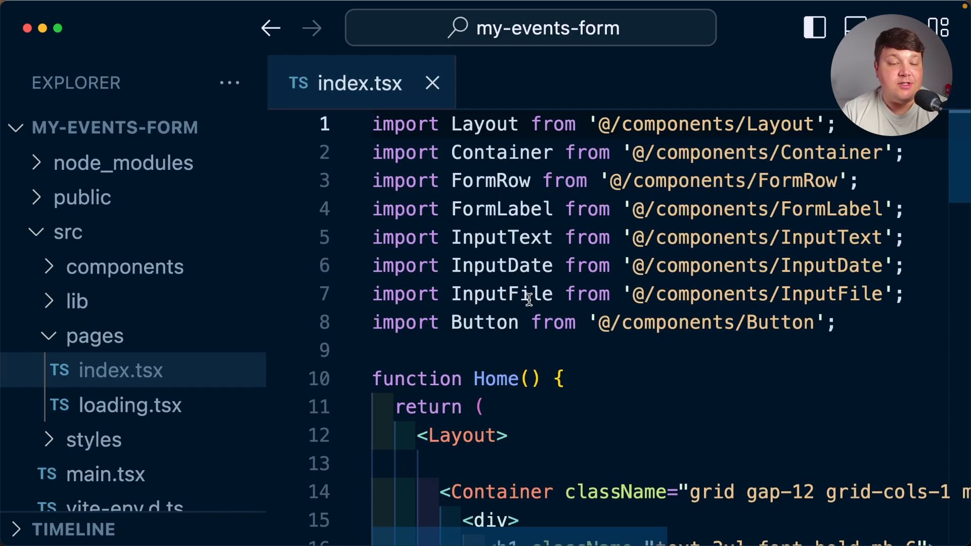
- Scroll through index.tsx to view the Home function below the imports
scroll("down", 3)
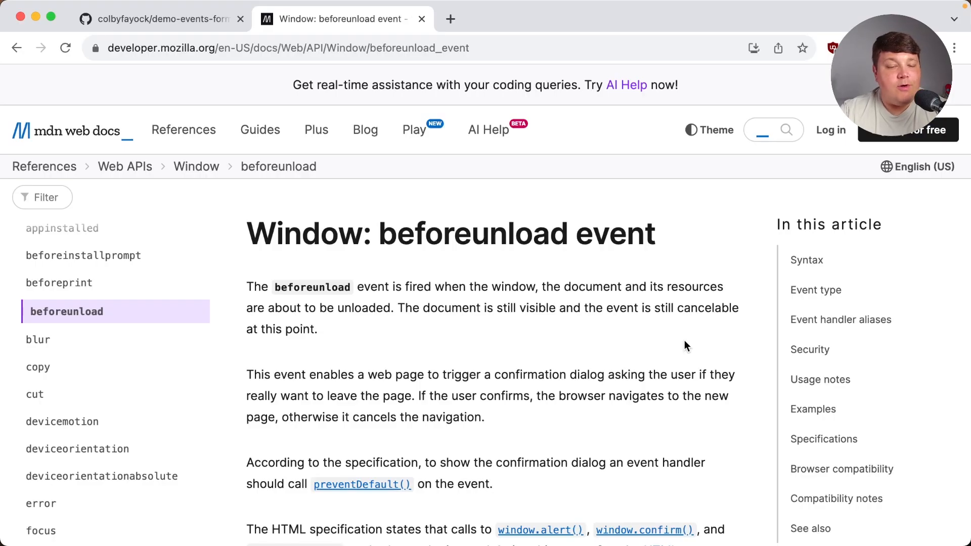
mouse_move(547, 266)
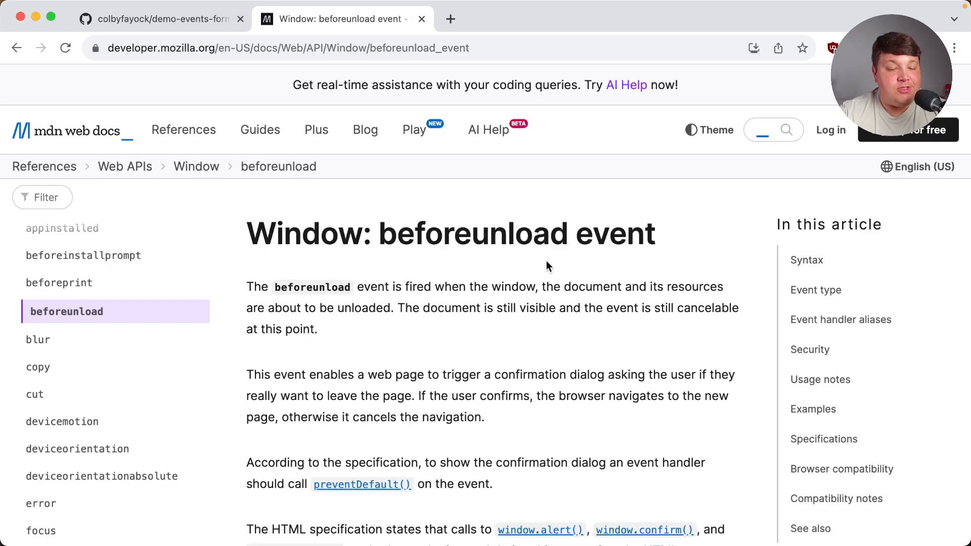
- Scroll the MDN beforeunload article down to its Syntax section
scroll("down", 3)
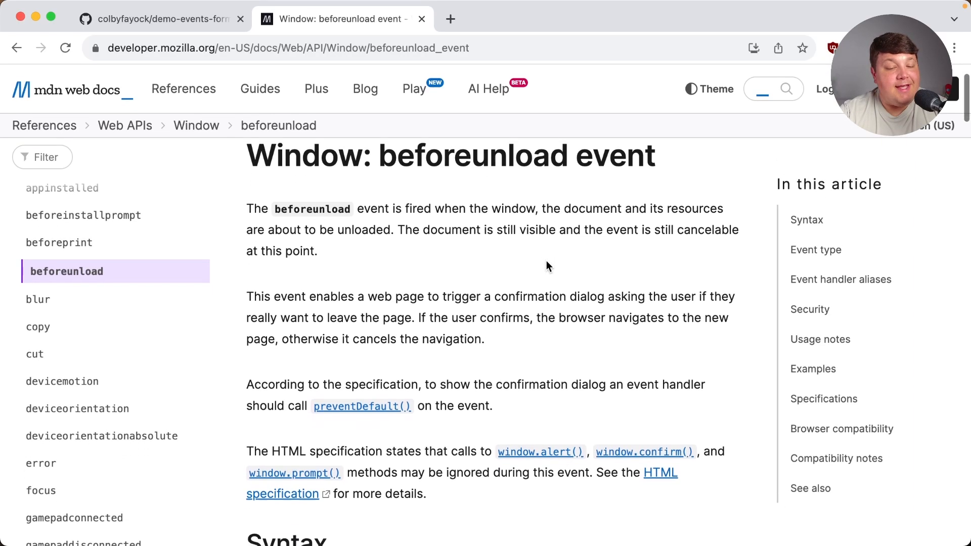
scroll("down", 3)
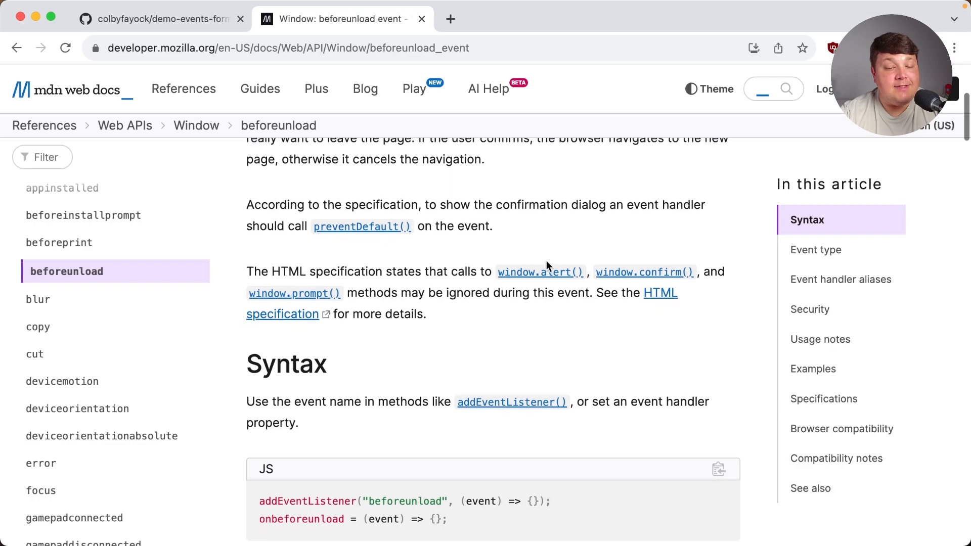
scroll("down", 3)
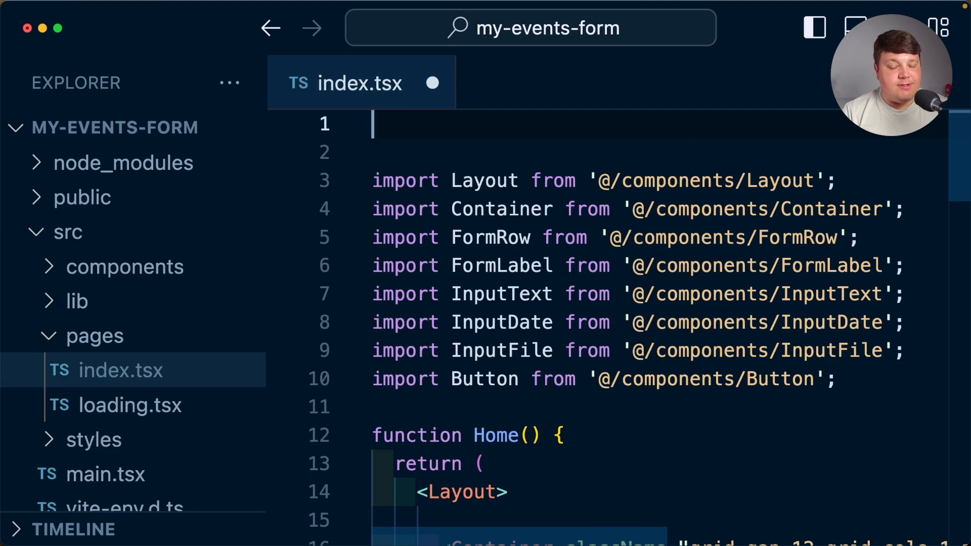
- Import useEffect from 'react' at the top of index.tsx
type("import { use")
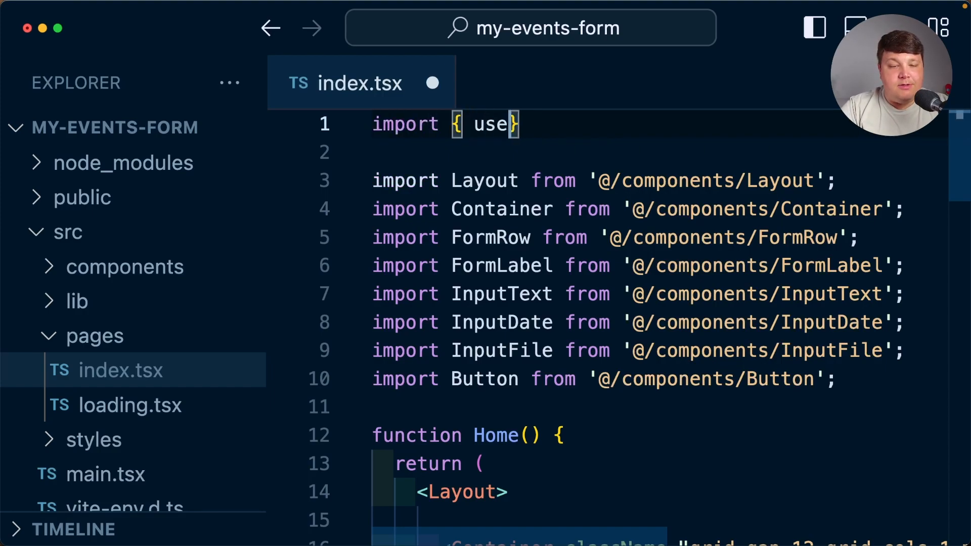
type("Effect } from 'rea")
type("useEffect(() => {")
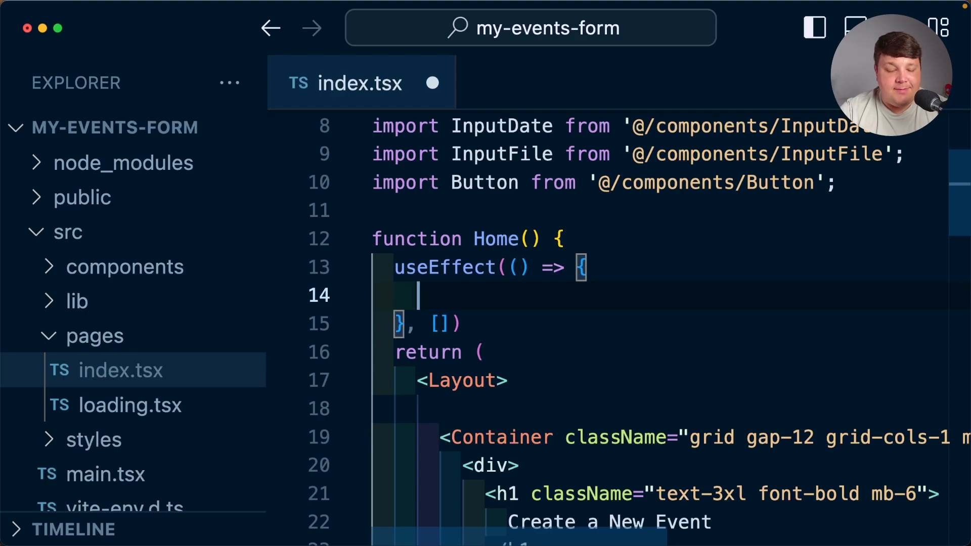
- Inside Home's useEffect, add window.addEventListener('beforeunload', asdf) with a placeholder handler
type("window.addEventListener(")
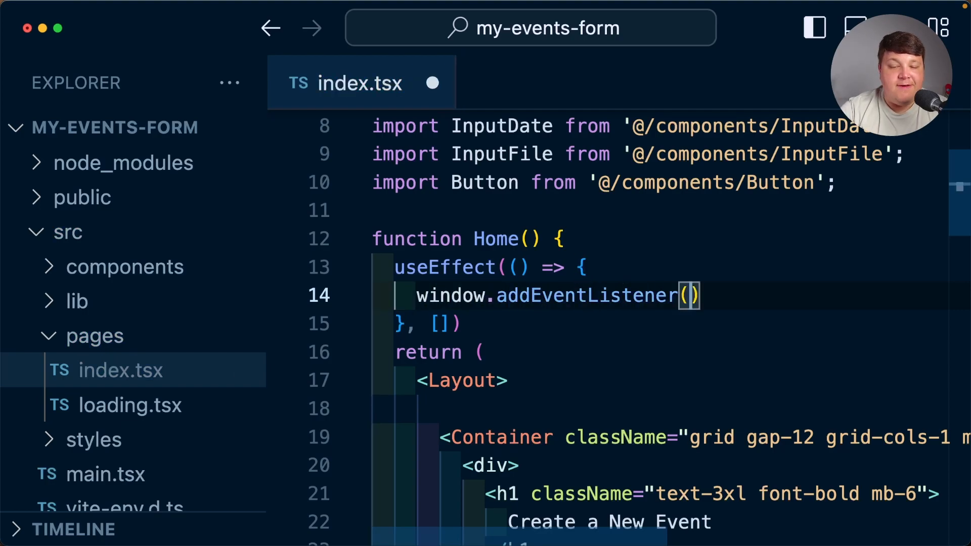
type("'beforeun'")
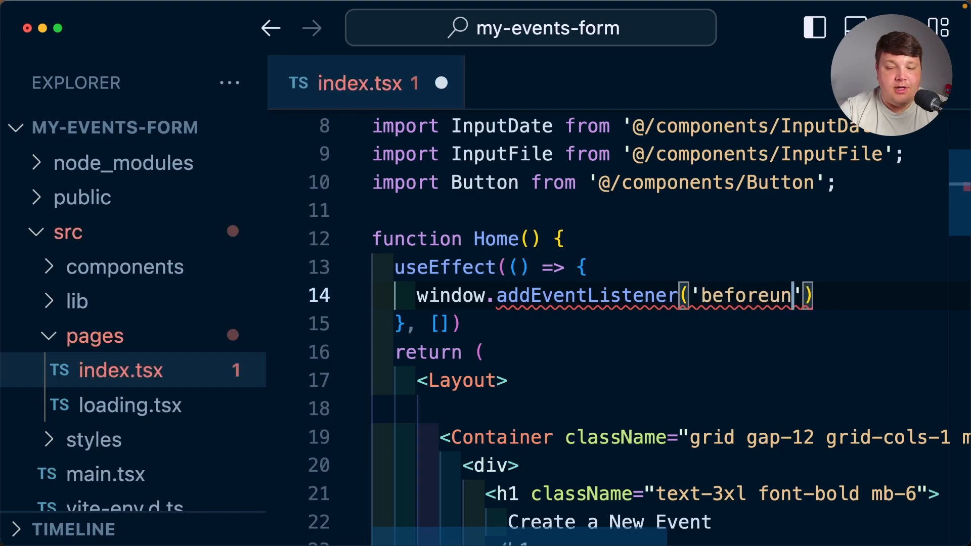
type("load")
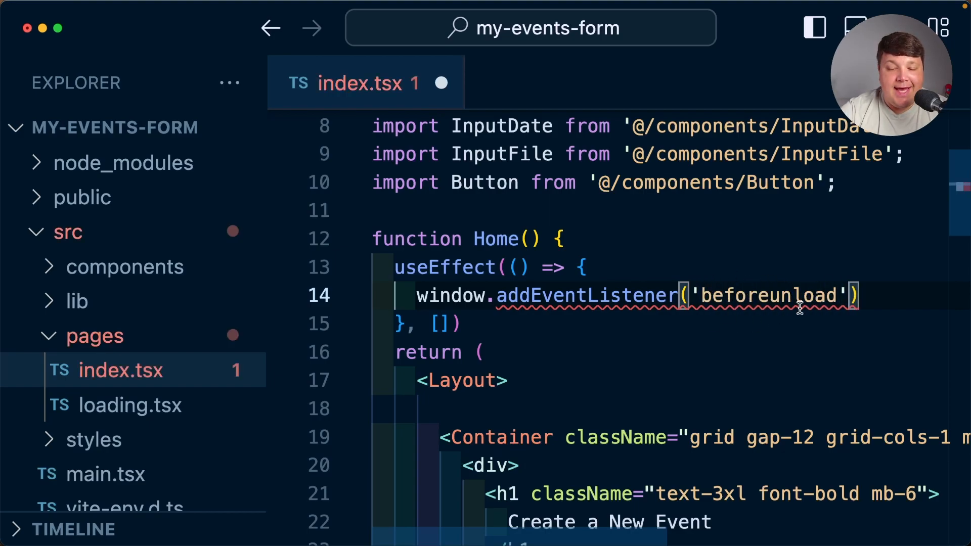
type(", asdf")
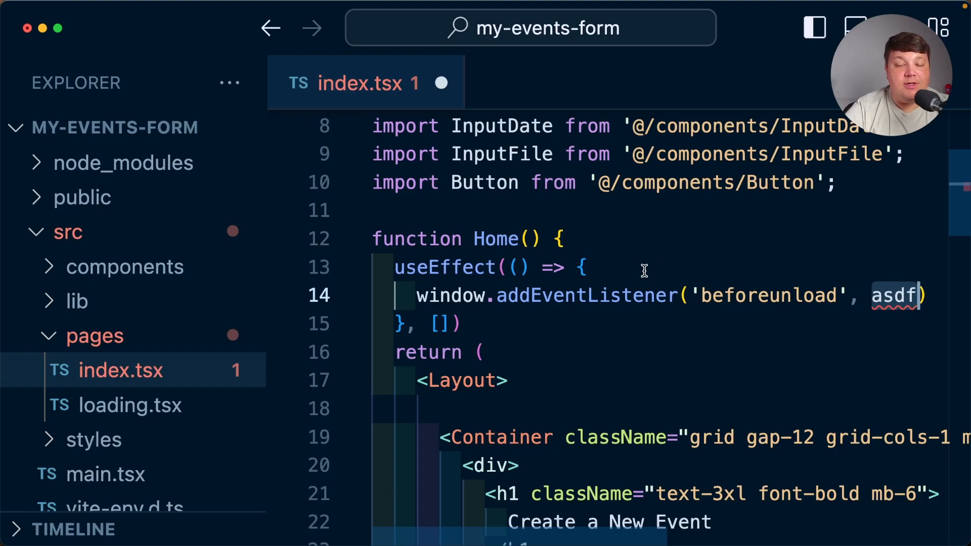
type(",")
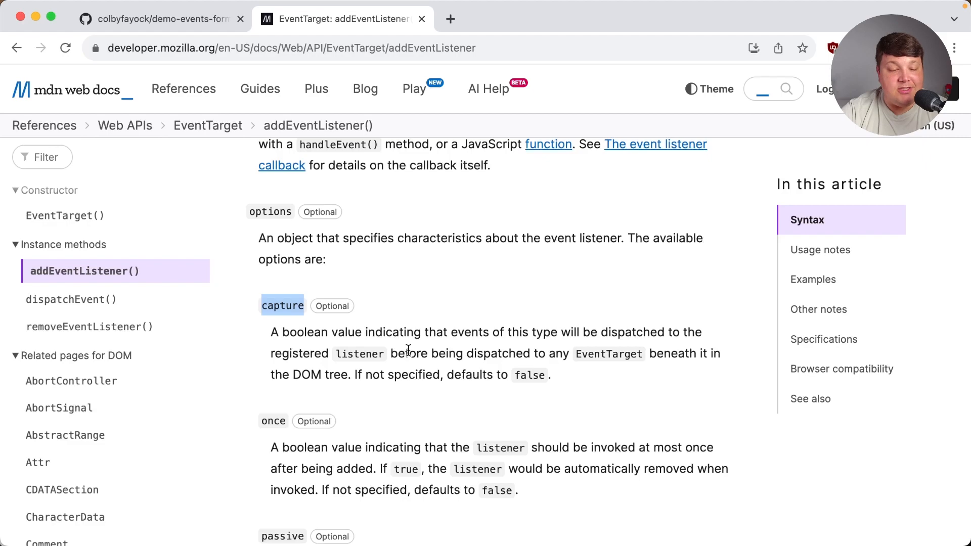
- Select the capture option name on MDN's addEventListener page
double_click(359, 354)
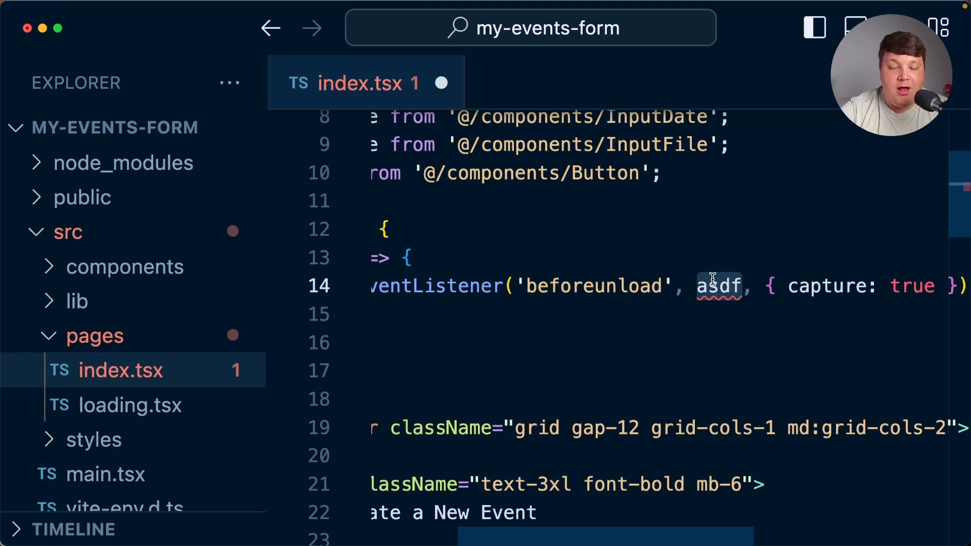
- Pass handleOnBeforeUnload to the listener and define it taking event: BeforeUnloadEvent
type("handleOnB")
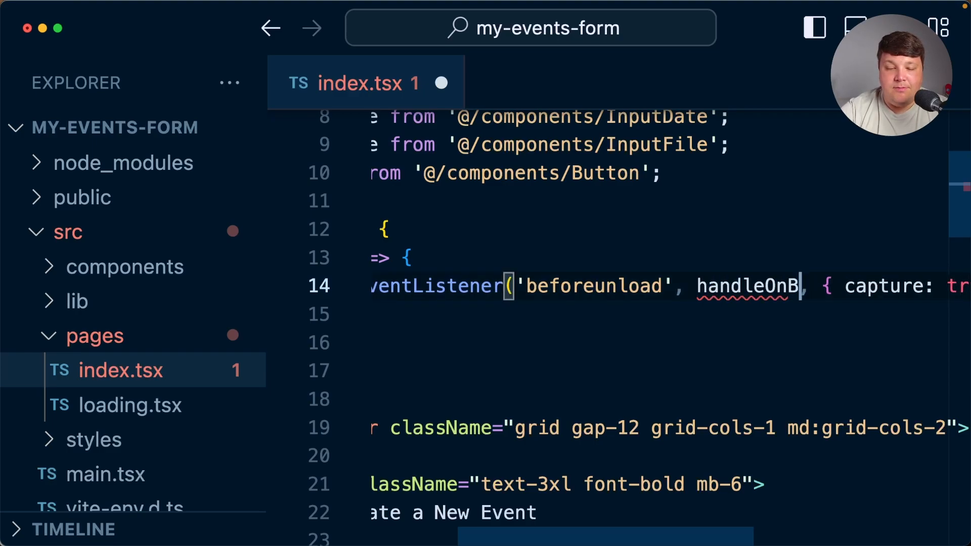
type("eforeUnload")
type("function")
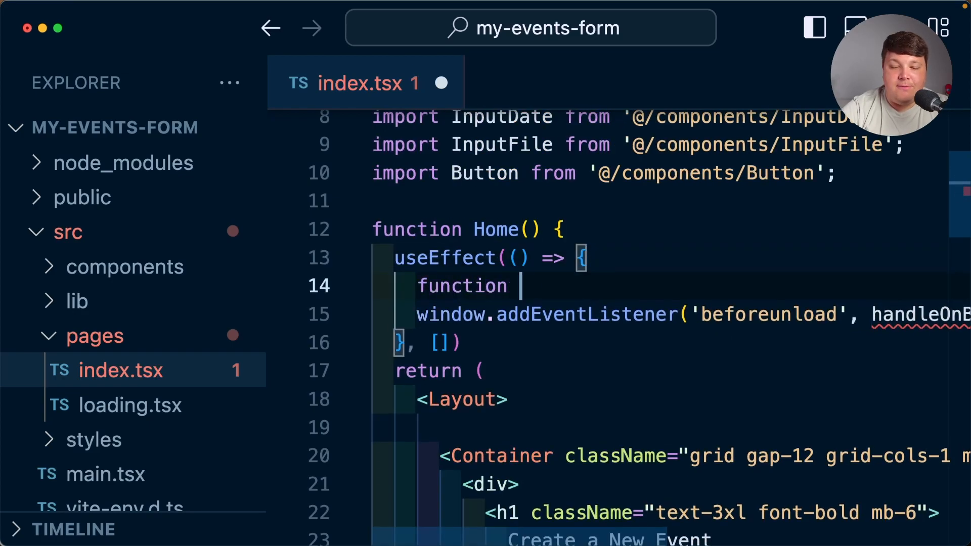
type("handleOnBeforeUnload() {")
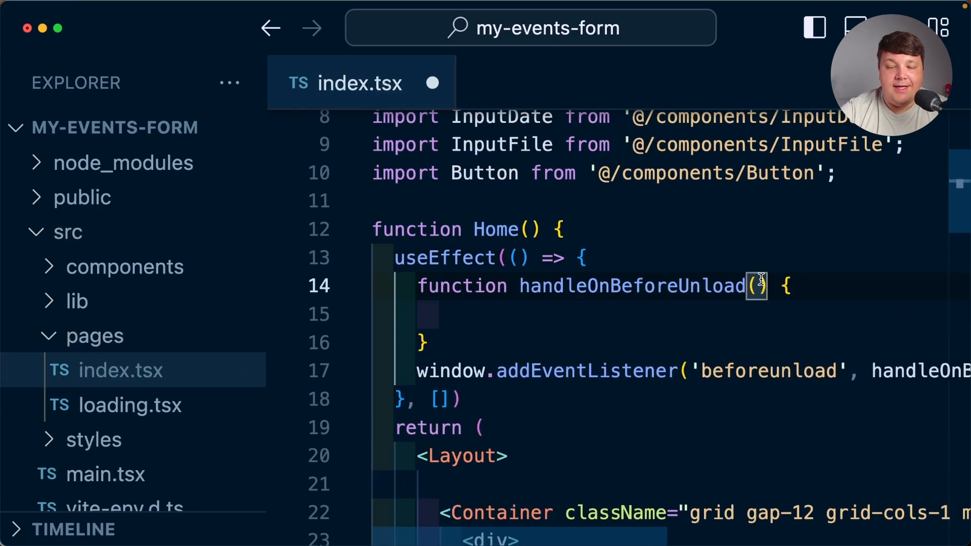
type("event")
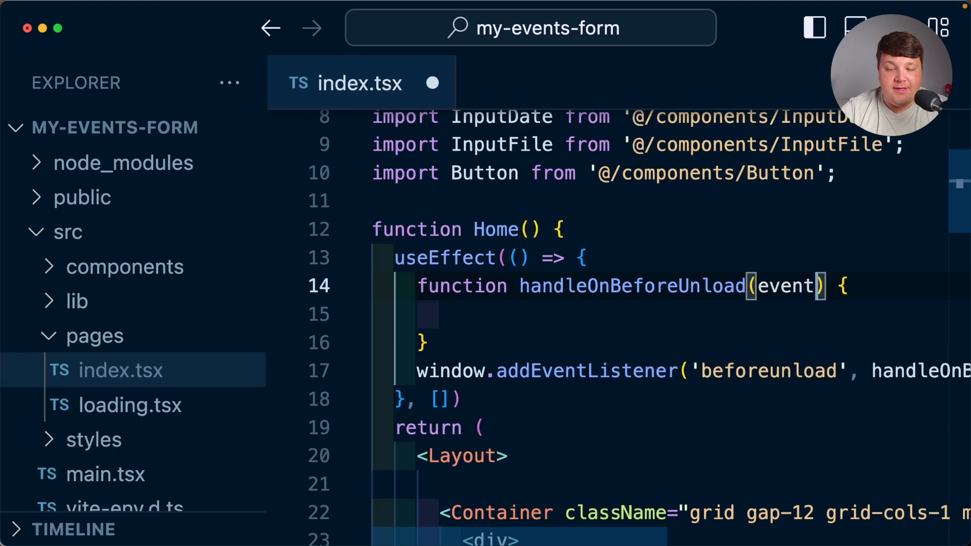
type(": BeforeUnloadEvent")
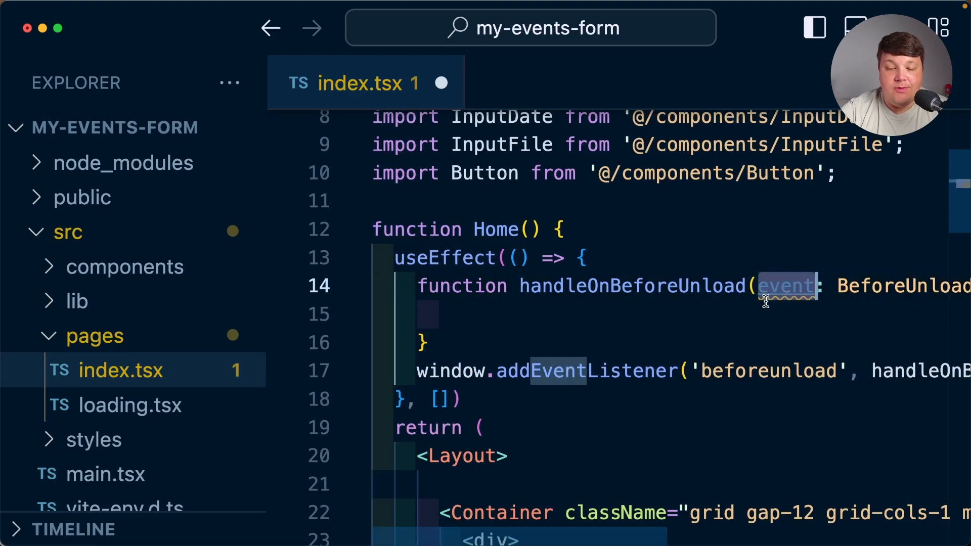
- In the handler call event.preventDefault() and set event.returnValue = ''
type("event.prevent")
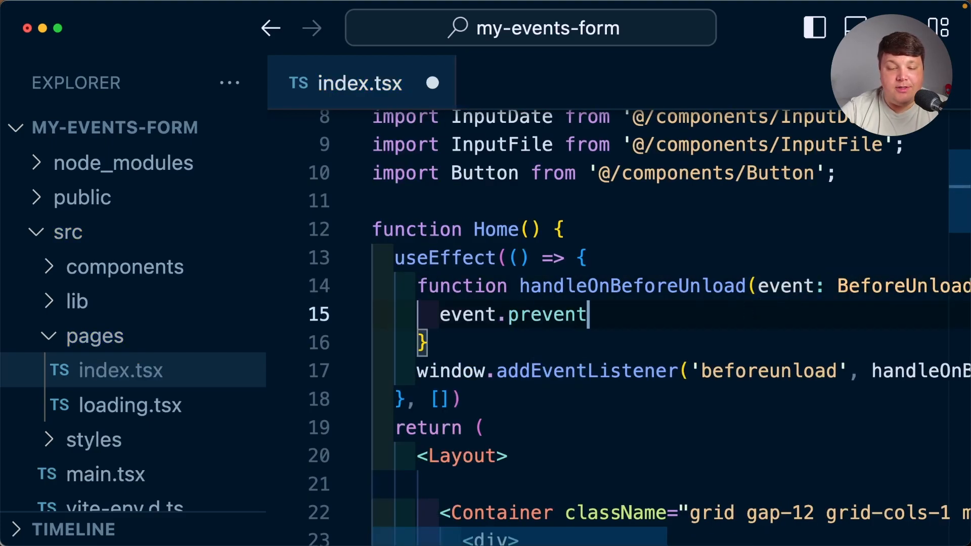
type("Default();")
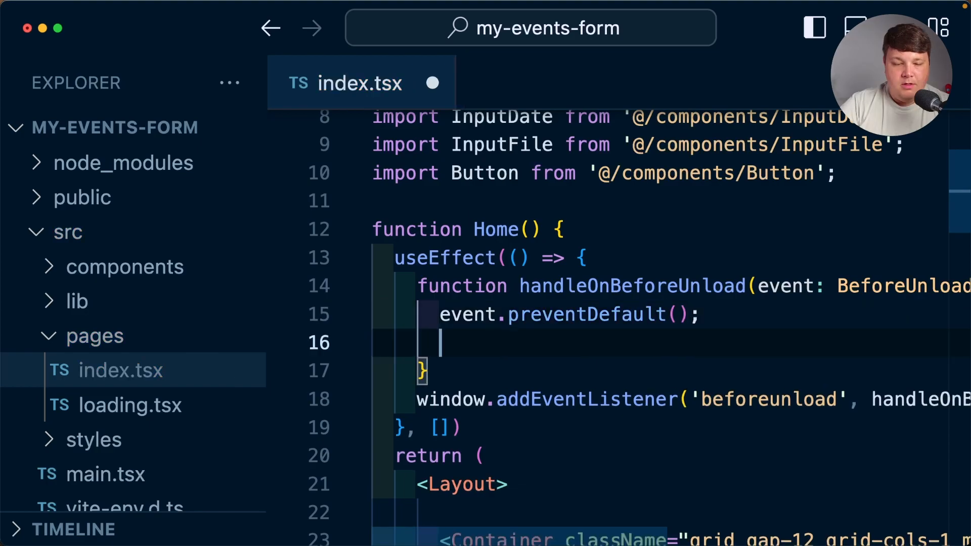
type("event.re")
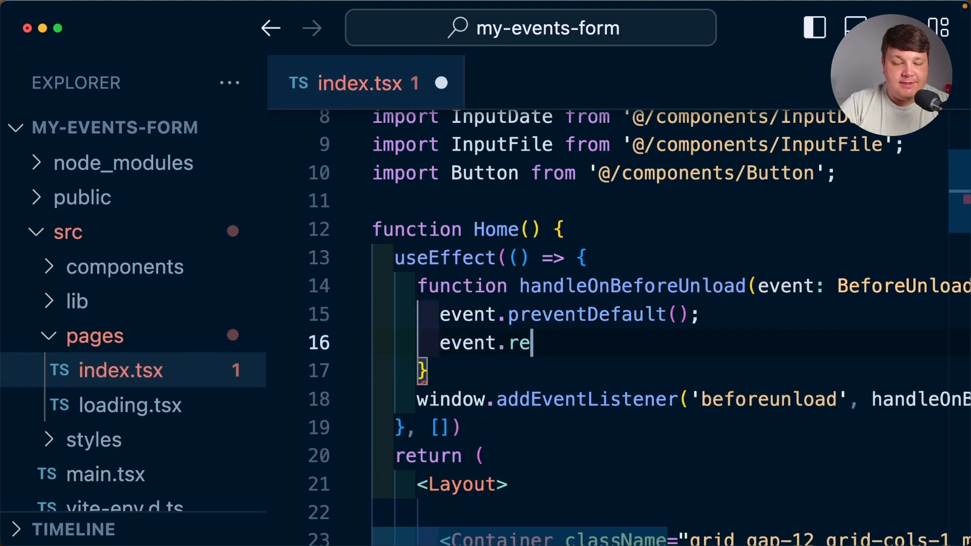
type("turnValue = ''")
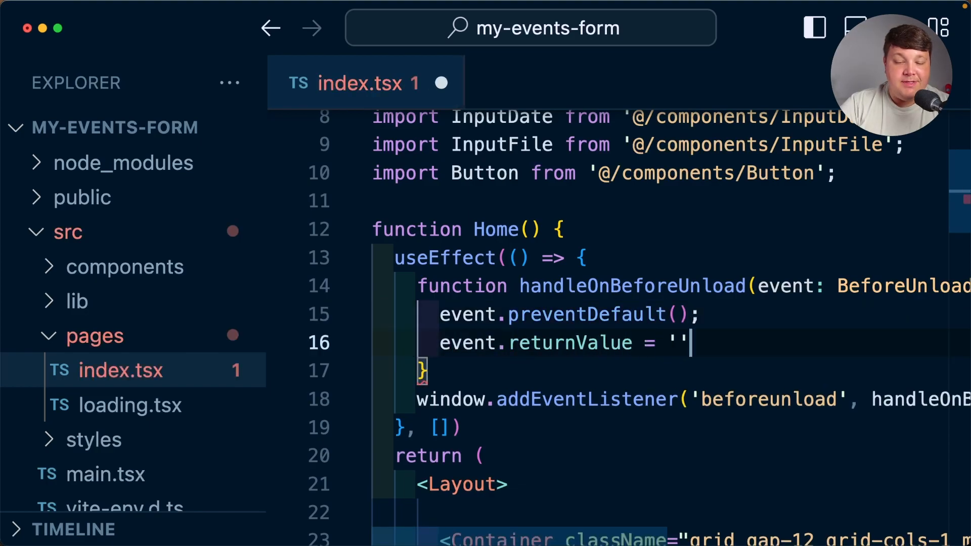
type(";")
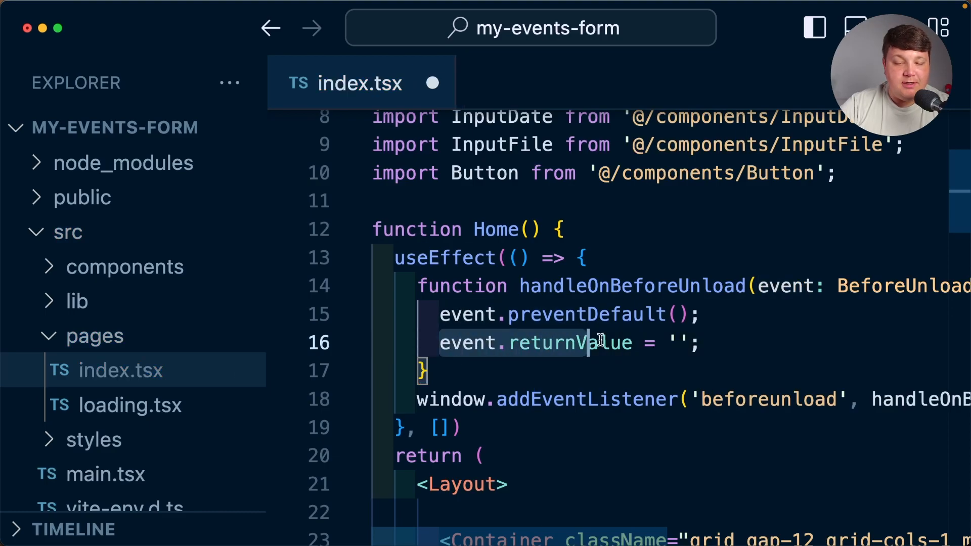
type("r")
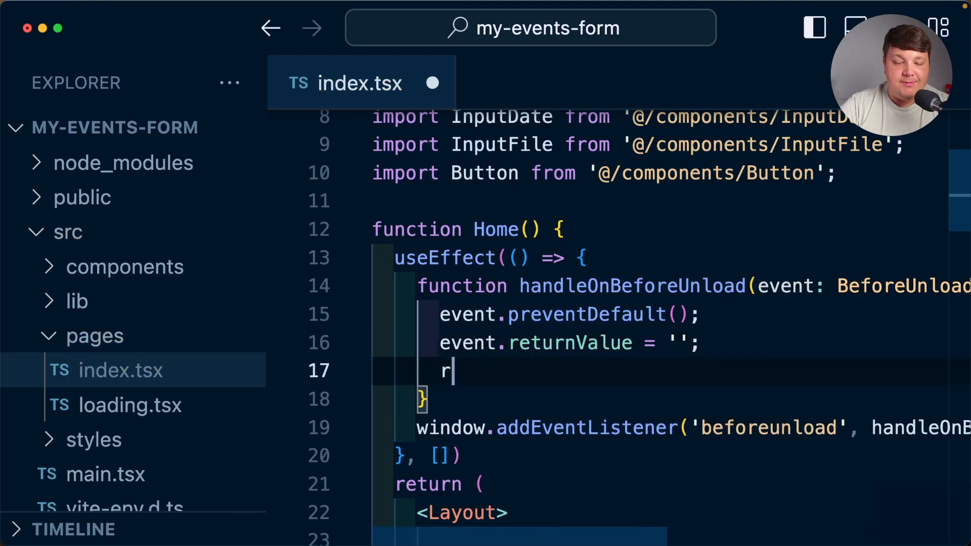
key("Backspace")
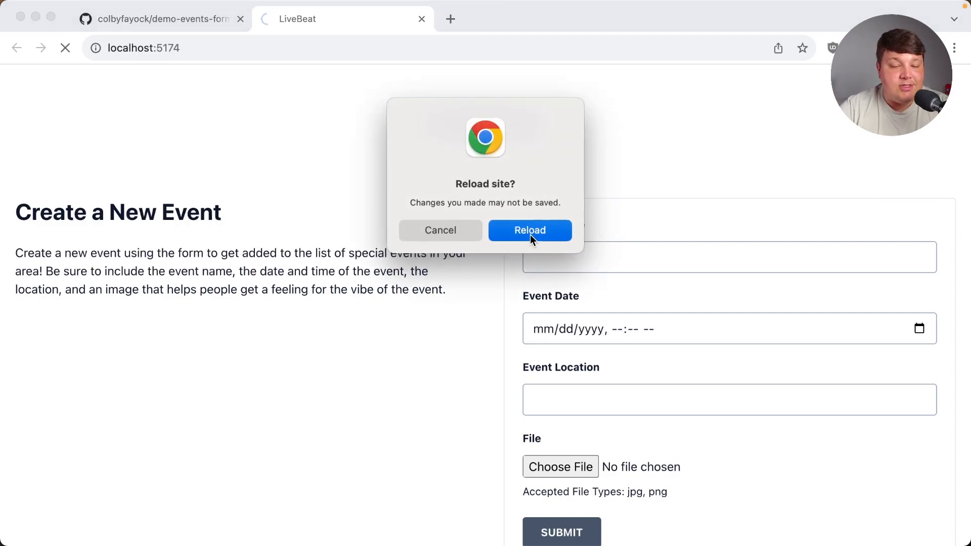
- Reload the empty form in Chrome twice, confirming and then dismissing the 'Reload site?' prompt
left_click(529, 230)
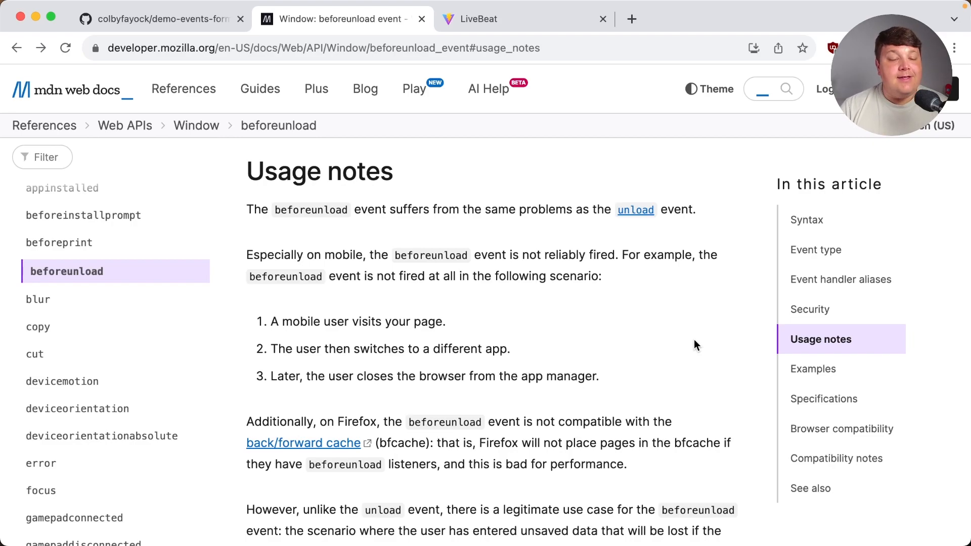
scroll("down", 3)
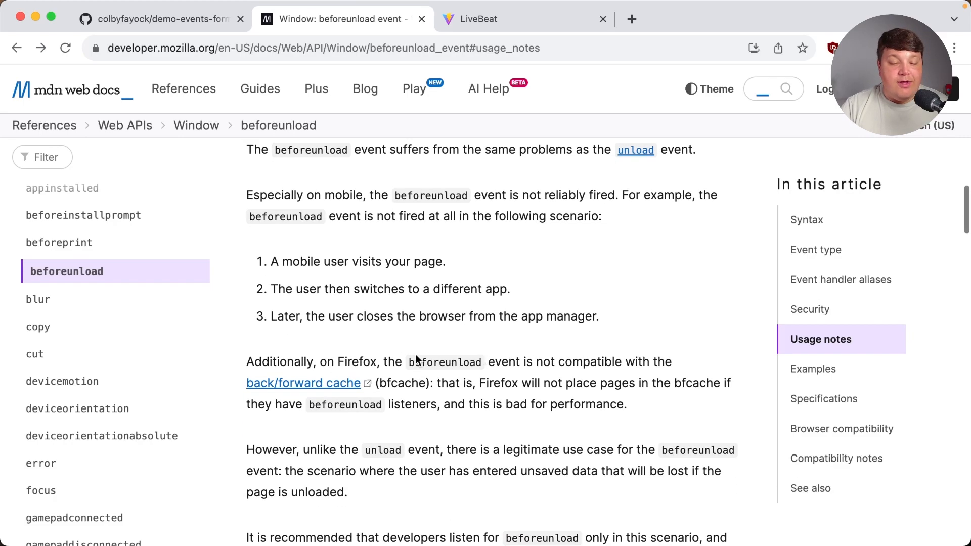
scroll("down", 3)
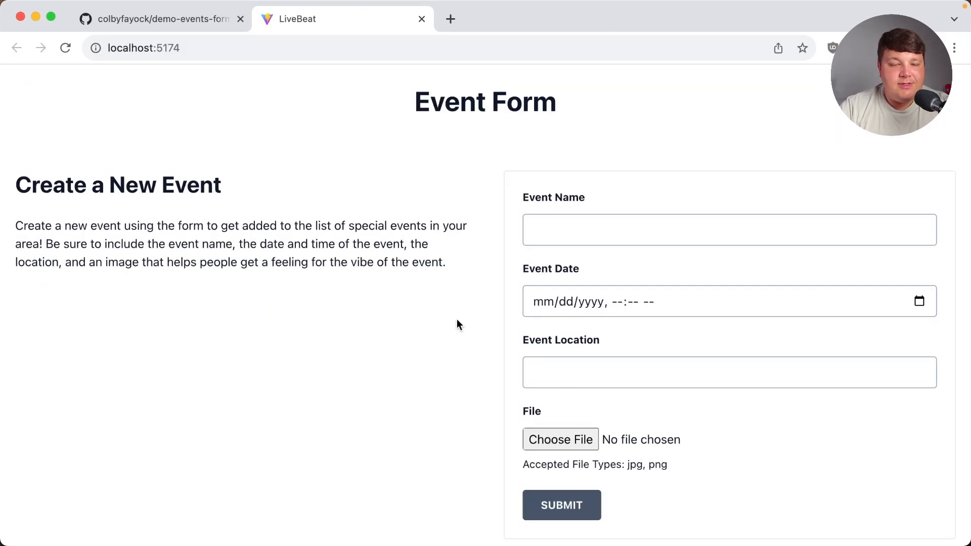
left_click(65, 48)
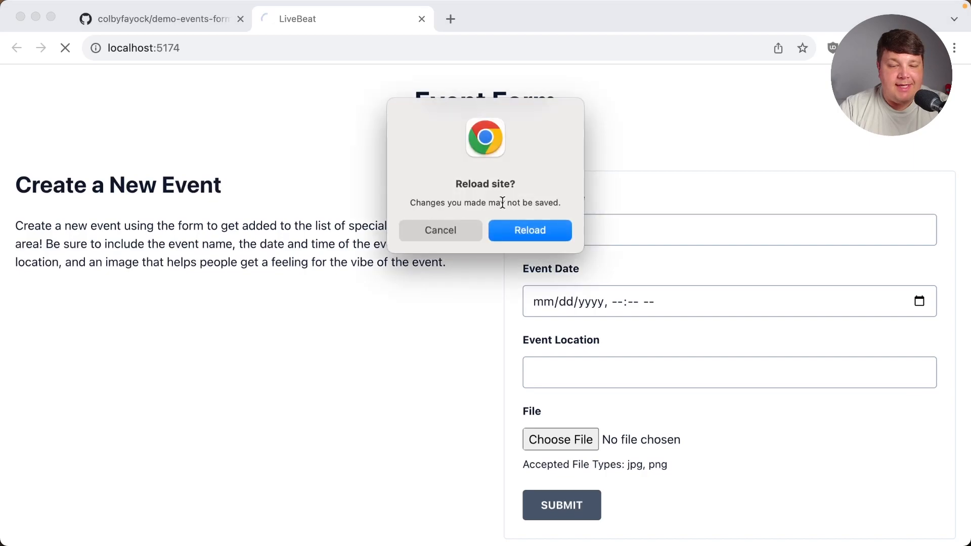
left_click(529, 229)
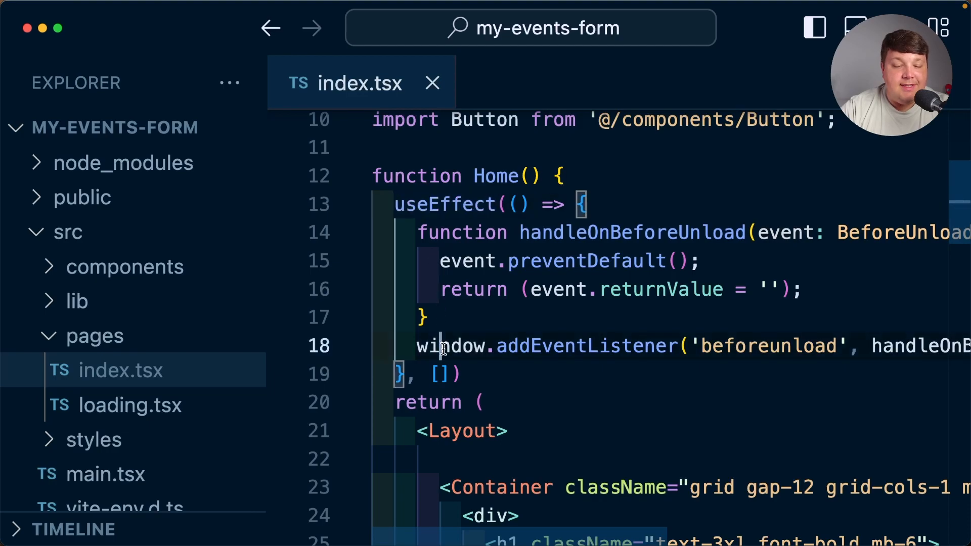
- Return a cleanup function from useEffect calling window.removeEventListener with the same arguments
type("return")
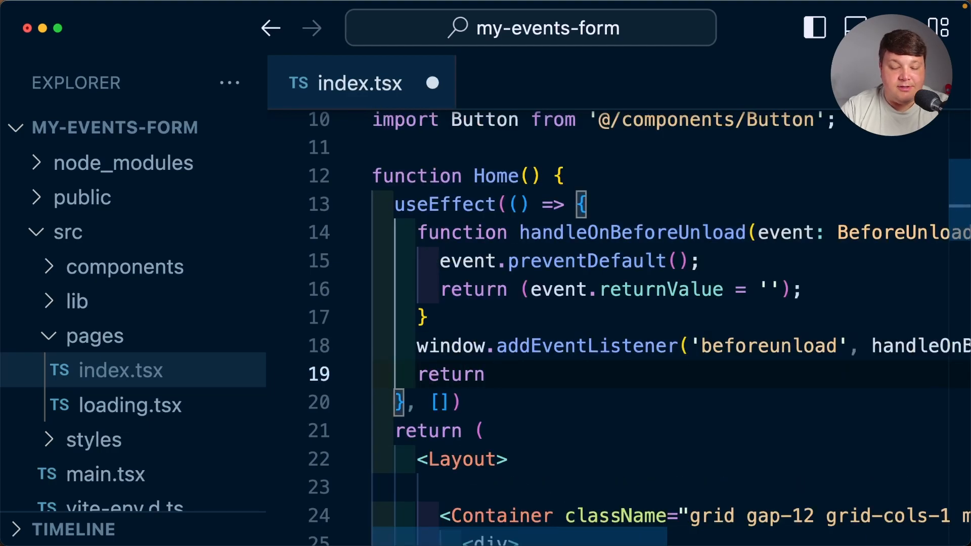
type("() => {")
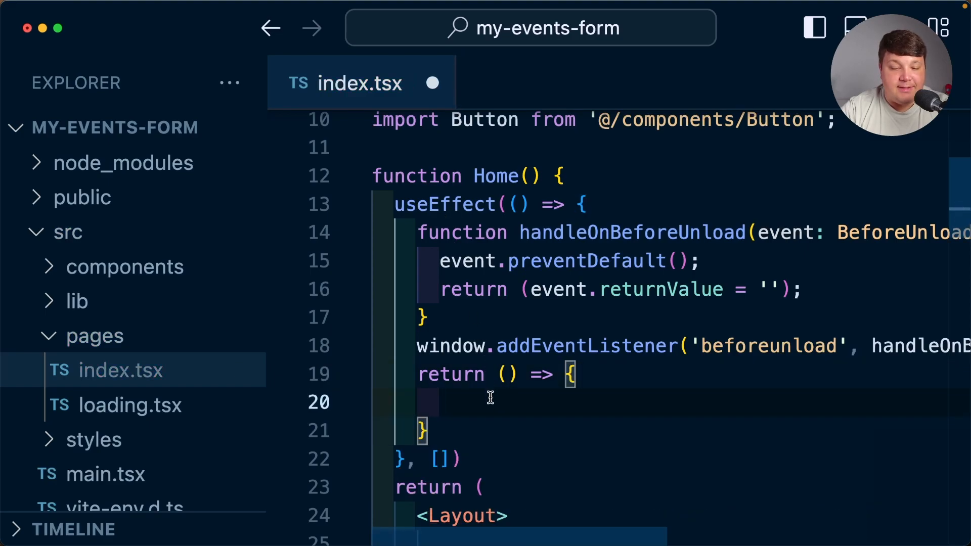
type("window.")
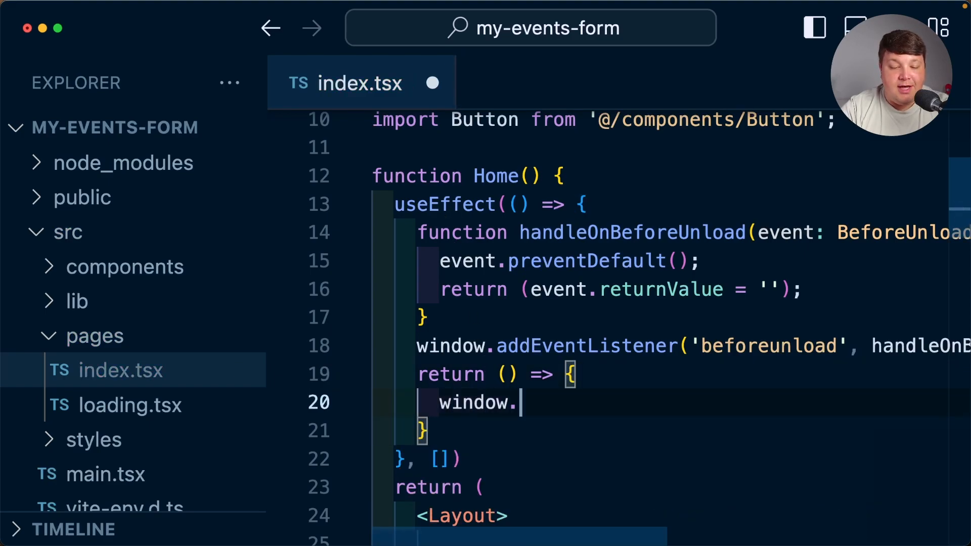
type("removeEventLis")
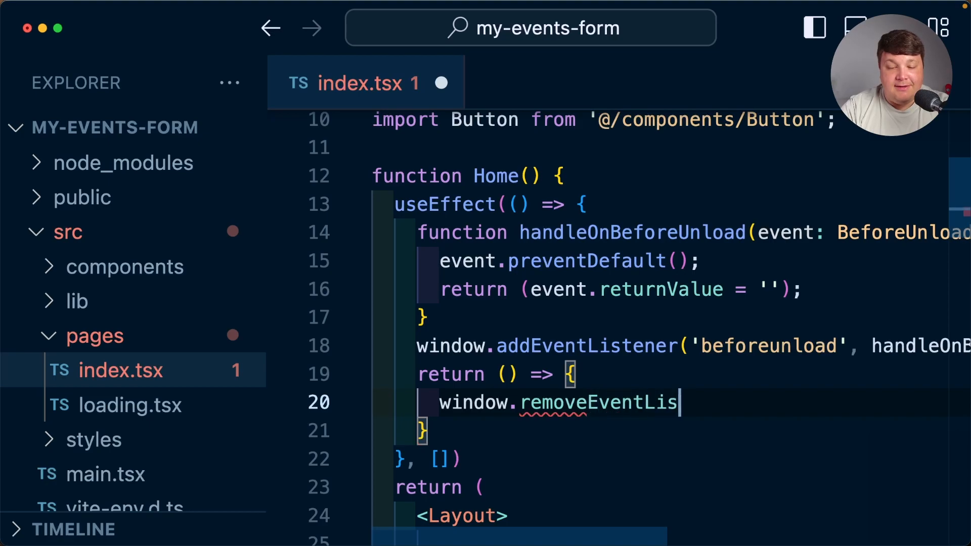
type("tener")
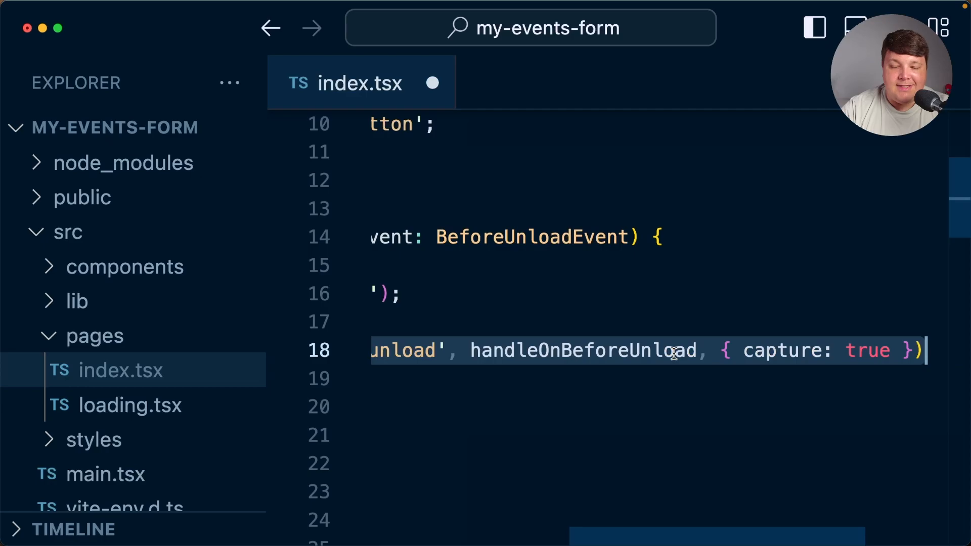
key("Enter")
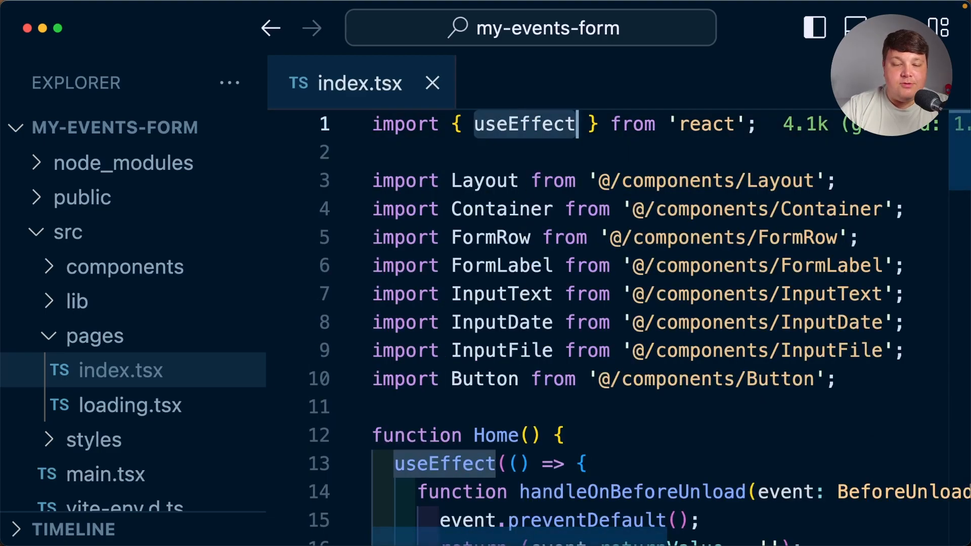
- Import useState and declare const [hasChanged, setHasChanged] = useState(false) in Home
type(", useState")
type("const [")
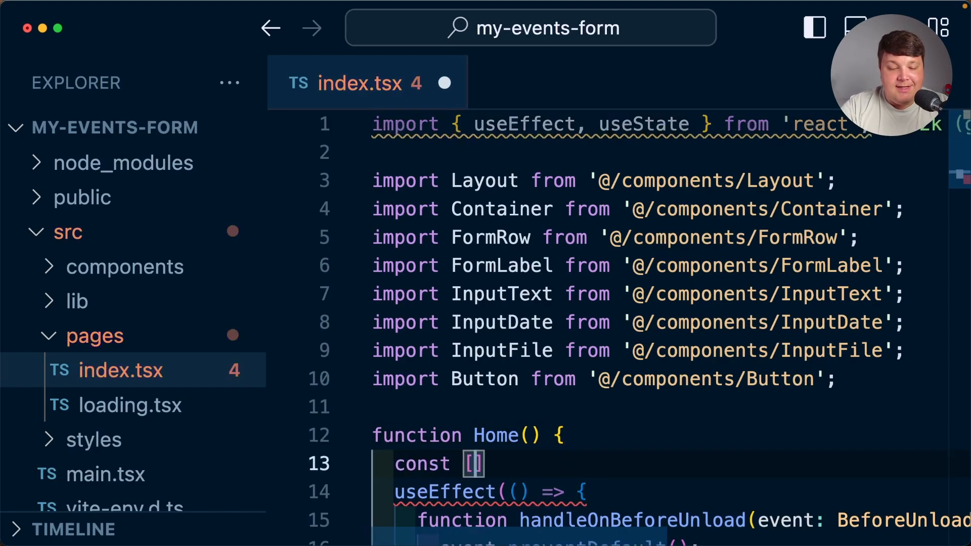
type("hasChange")
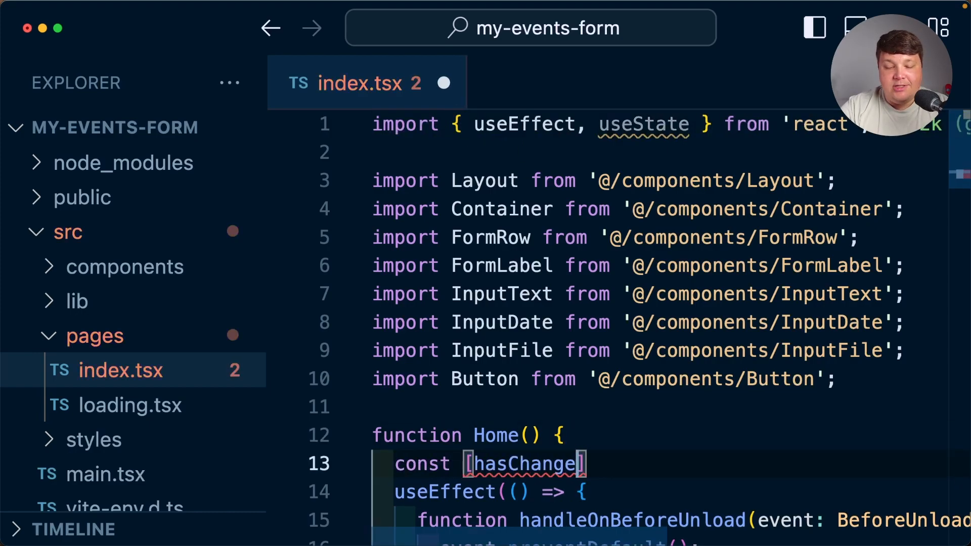
type("d, setHasChanged")
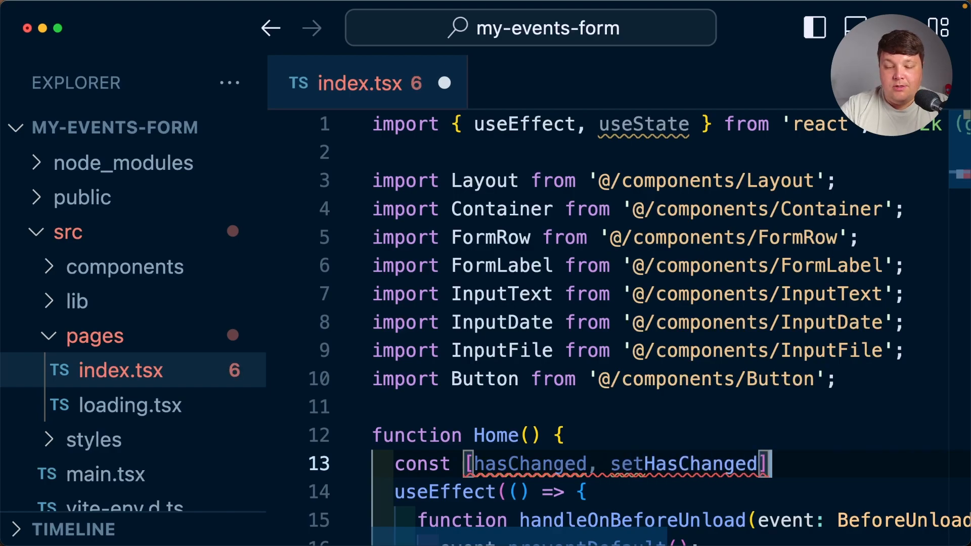
type("= useState()")
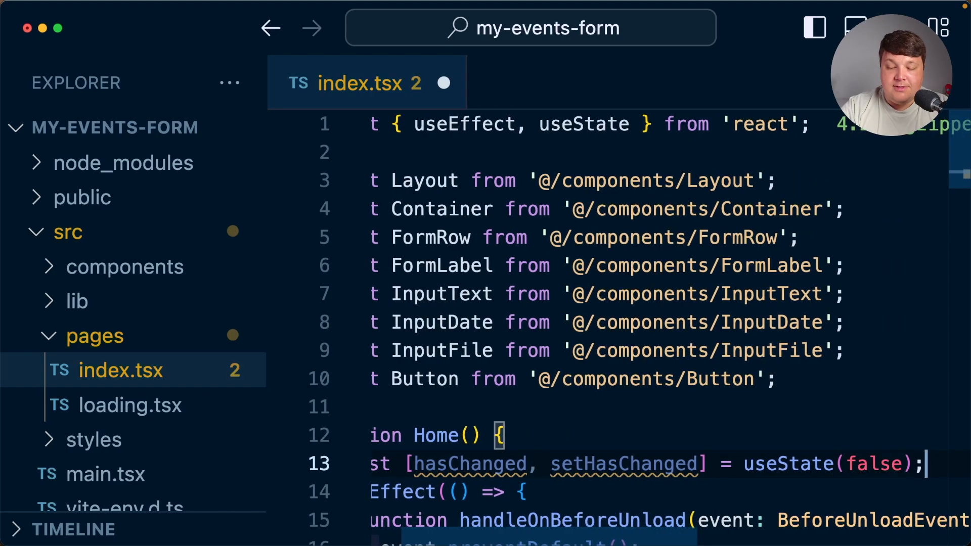
- Add a handleOnChange function for the form that calls setHasChanged(true)
scroll("down", 3)
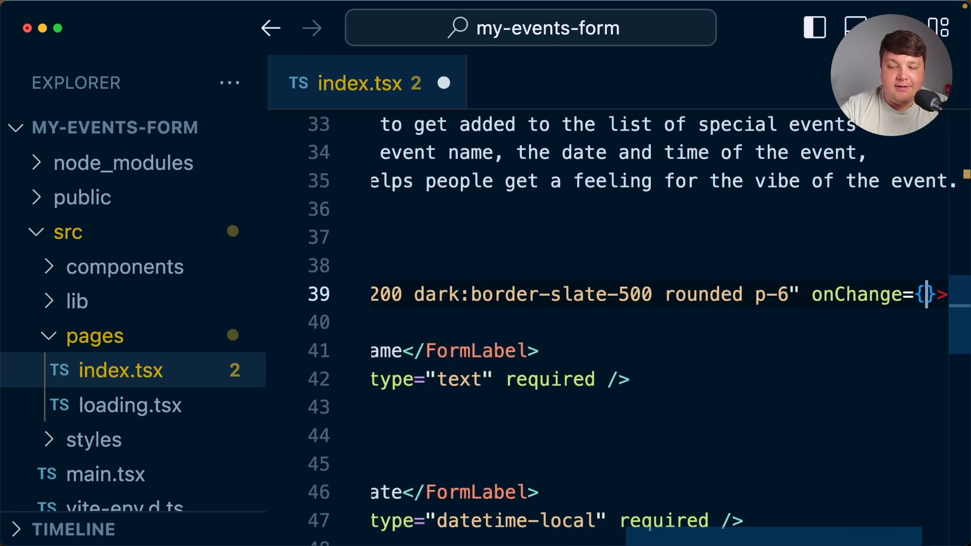
type("handleOn")
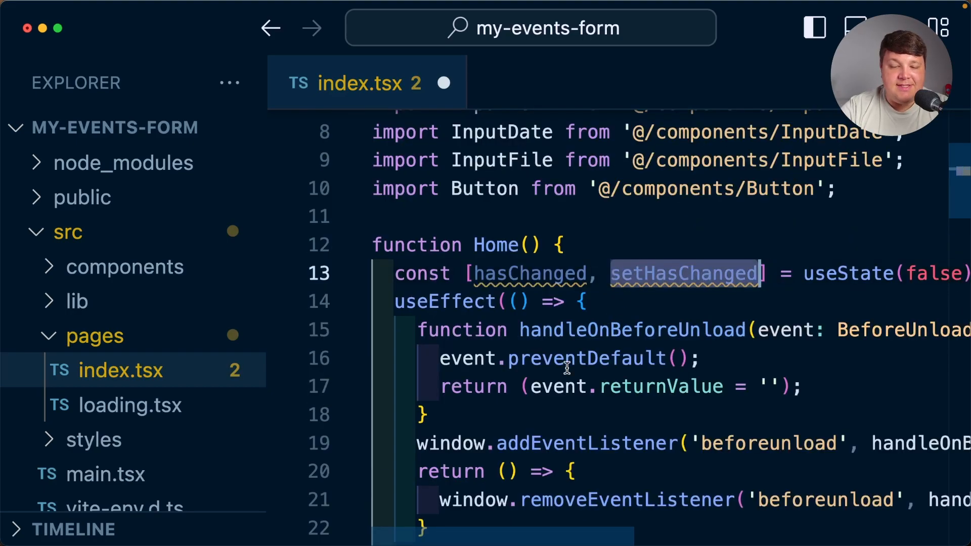
scroll("down", 3)
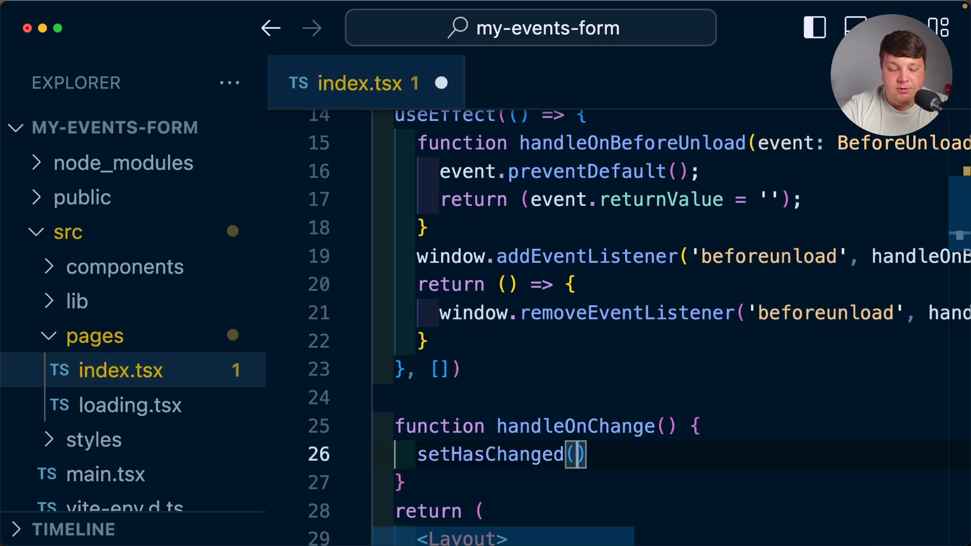
type("true")
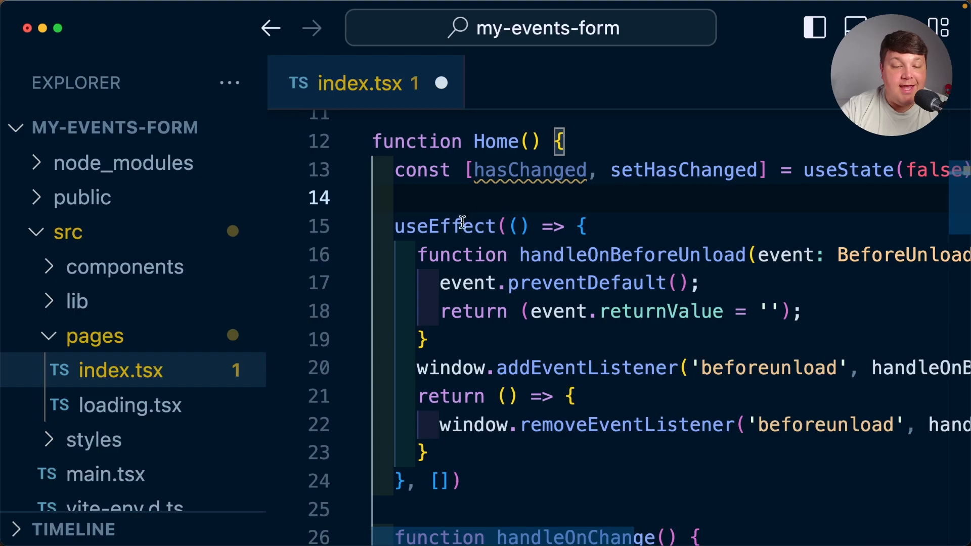
- Add hasChanged to the useEffect dependencies and return early with if (!hasChanged) return;
double_click(529, 170)
type("hasChanged")
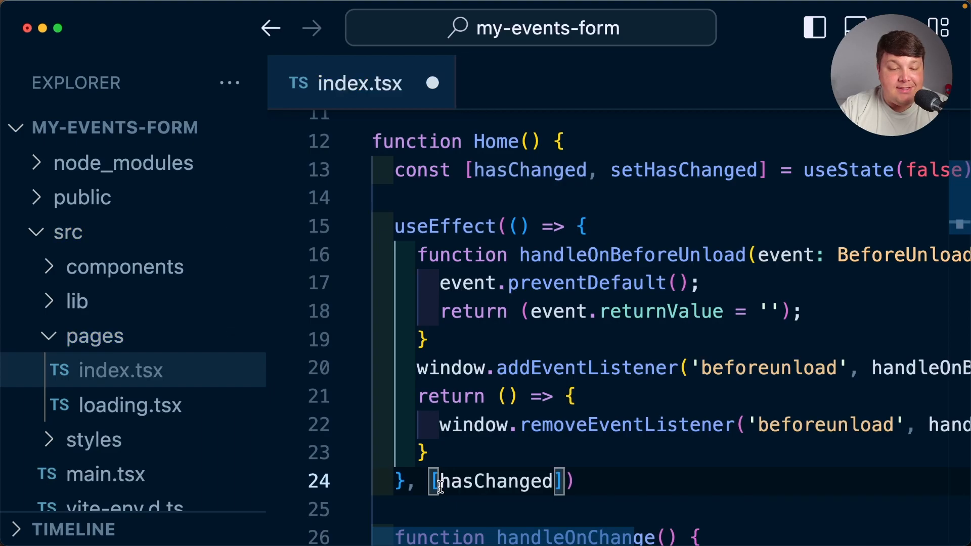
mouse_move(473, 227)
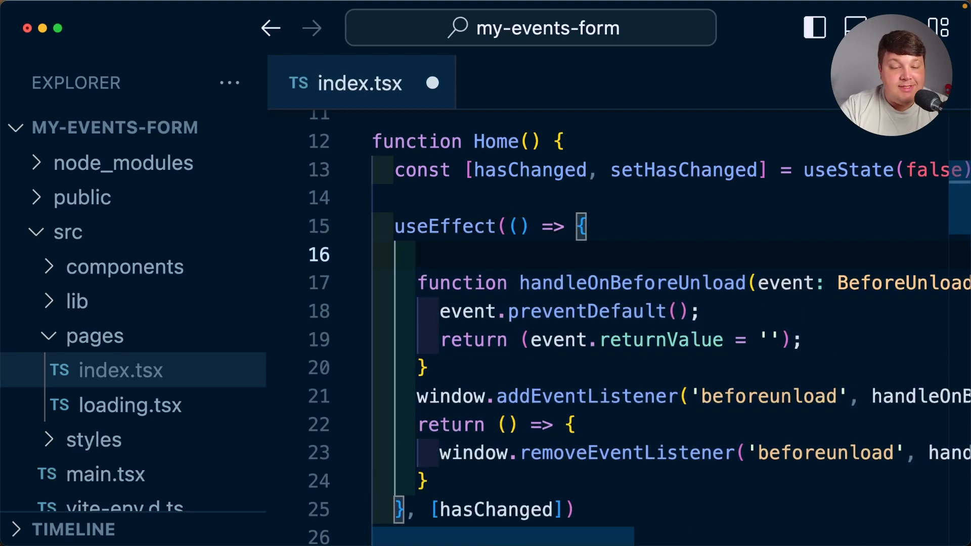
type("if ( !hasChanged )")
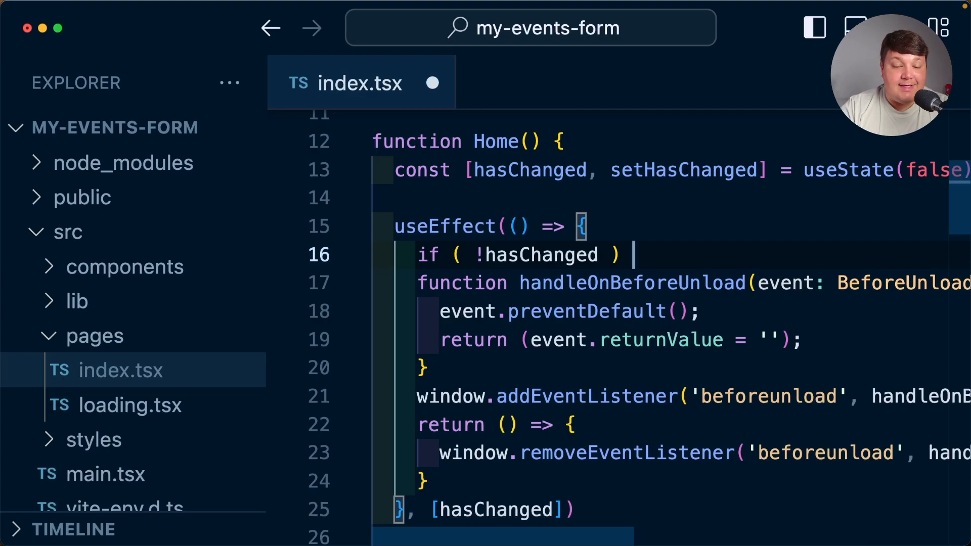
type("return;")
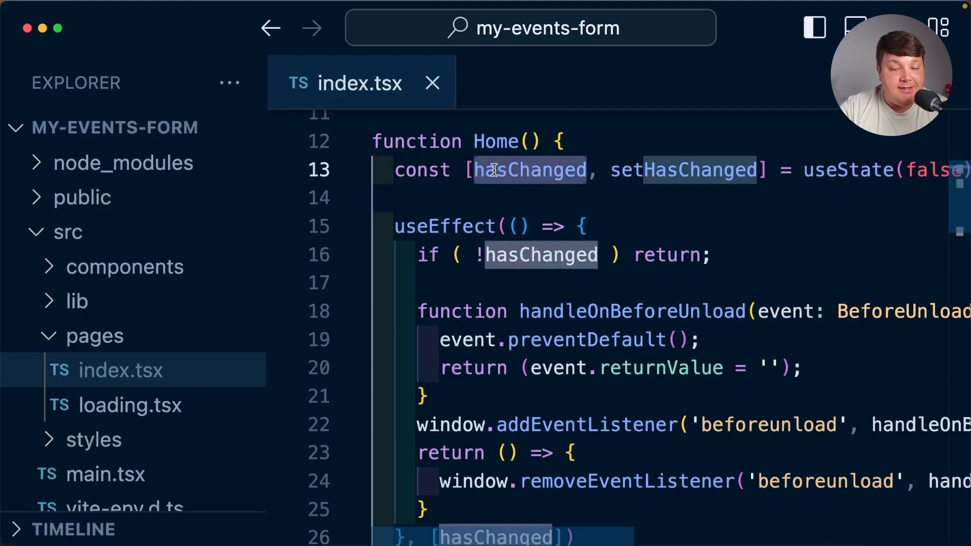
scroll("down", 3)
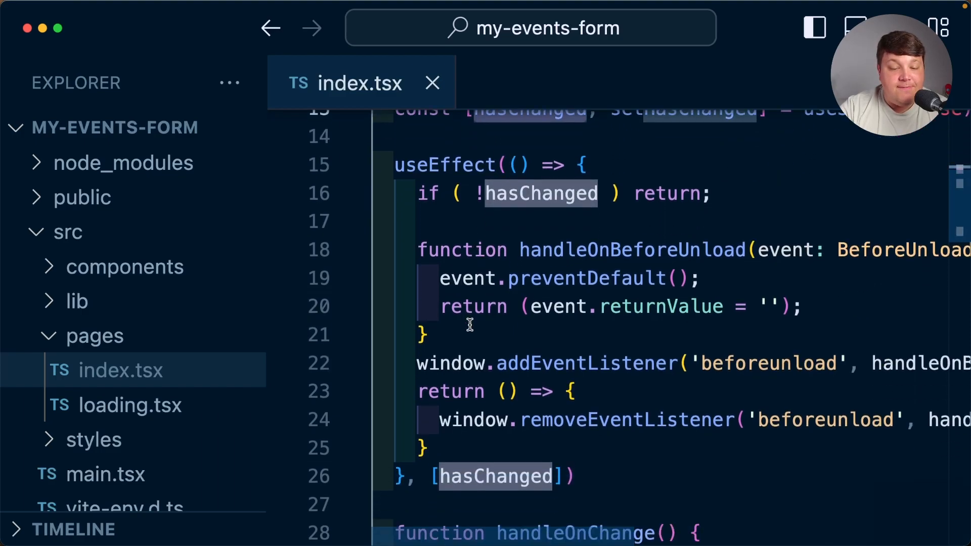
mouse_move(493, 222)
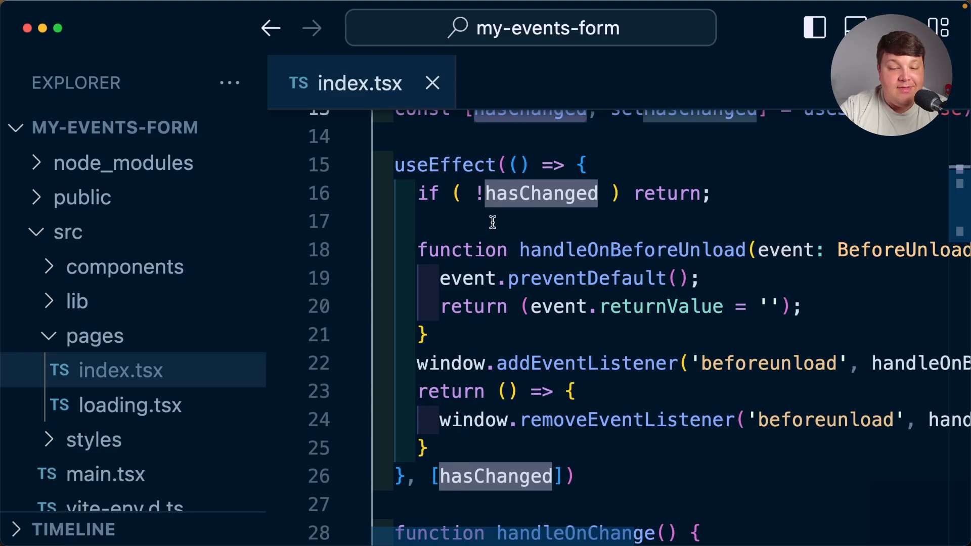
mouse_move(551, 389)
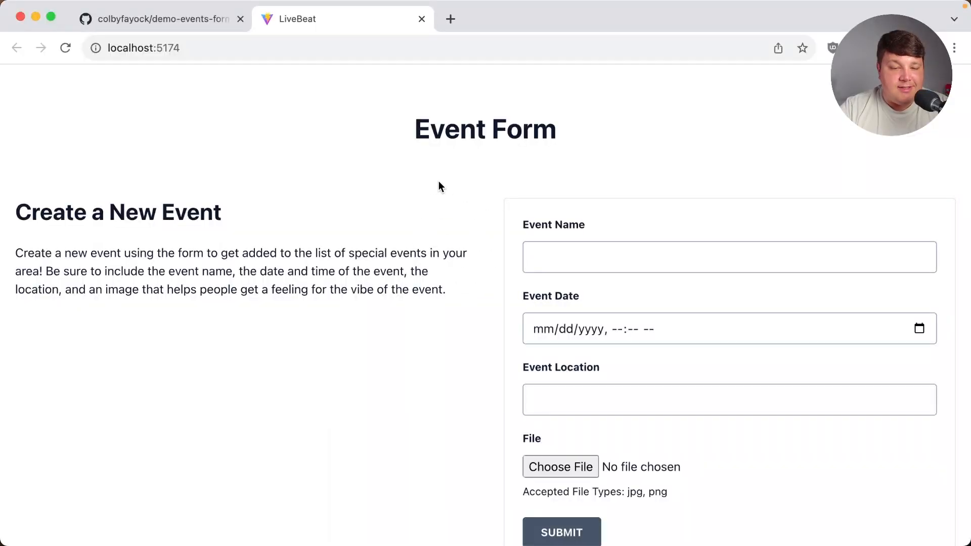
mouse_move(389, 199)
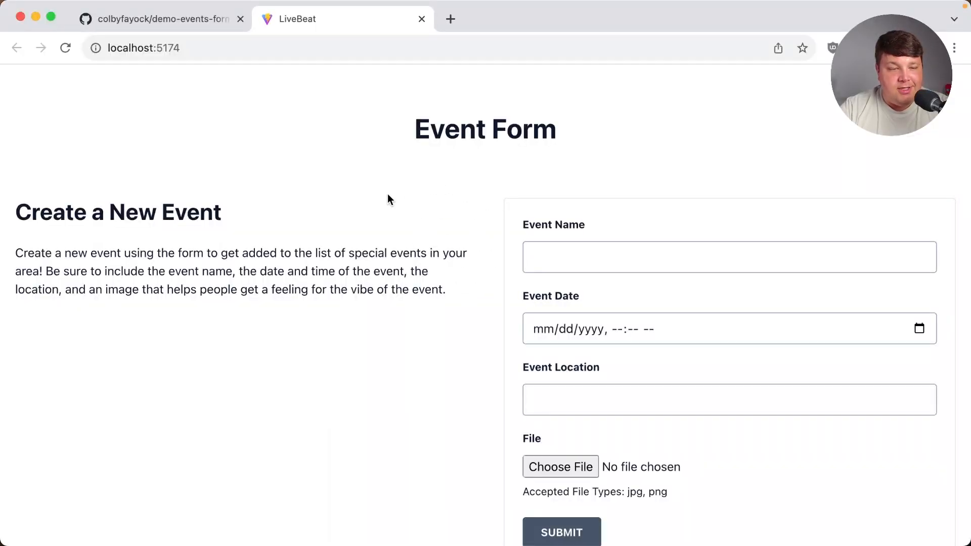
mouse_move(334, 190)
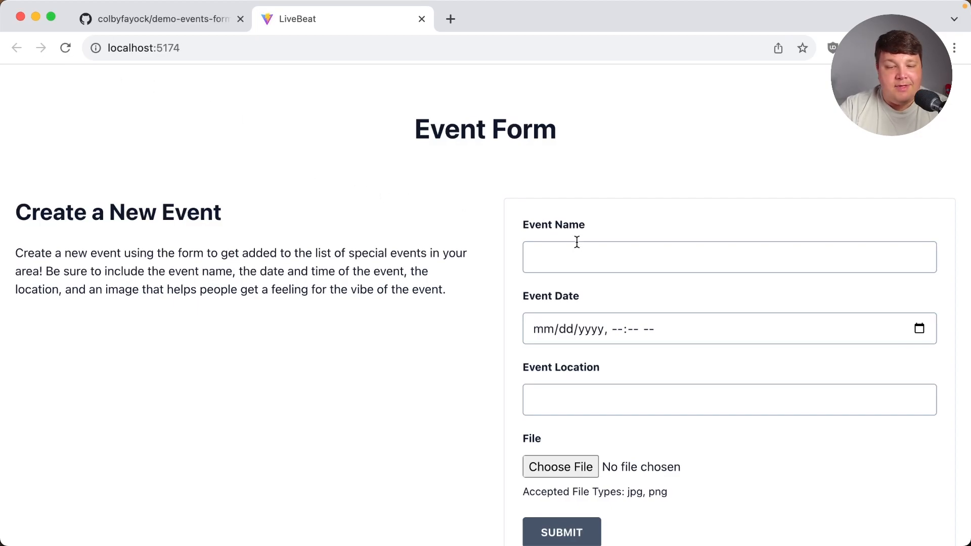
- Enter 'Colby Fayock' as Event Name, reload the page and confirm the 'Reload site?' warning
type("Colby Fayock")
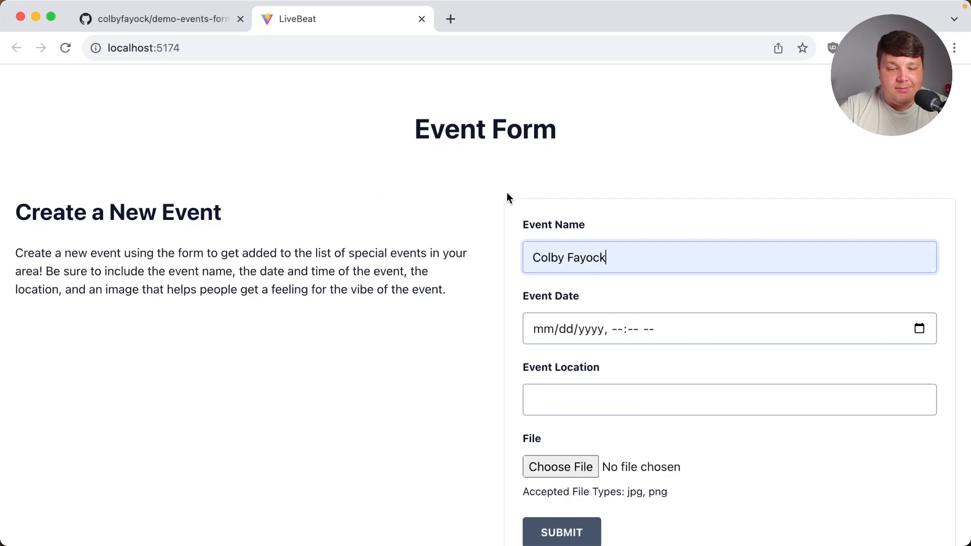
left_click(66, 48)
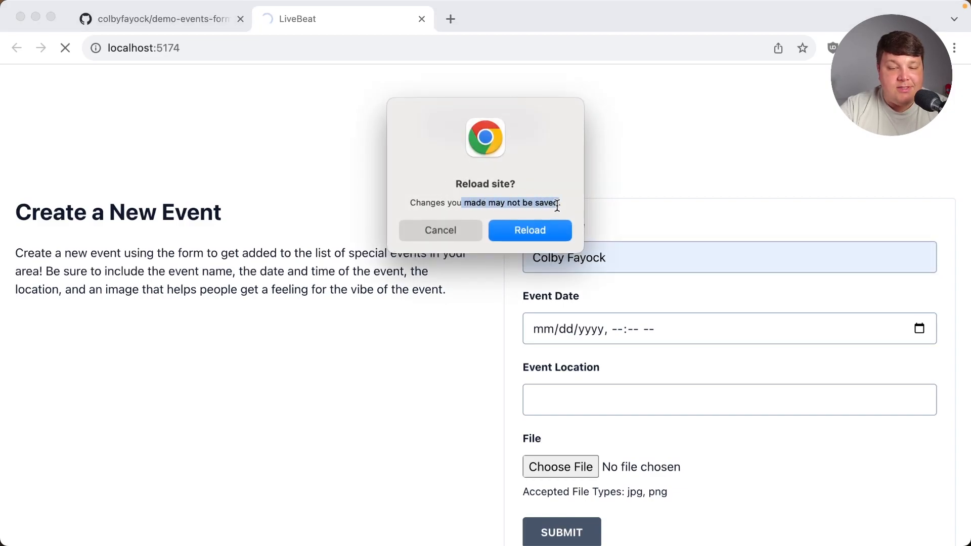
left_click(529, 230)
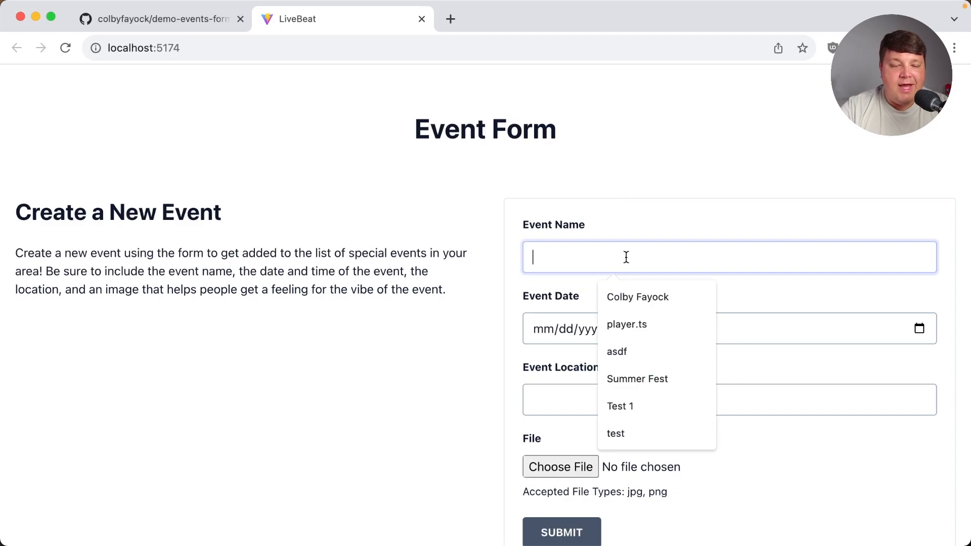
- Refill Event Name from a suggestion, then cancel the reload to keep the entered name
left_click(637, 297)
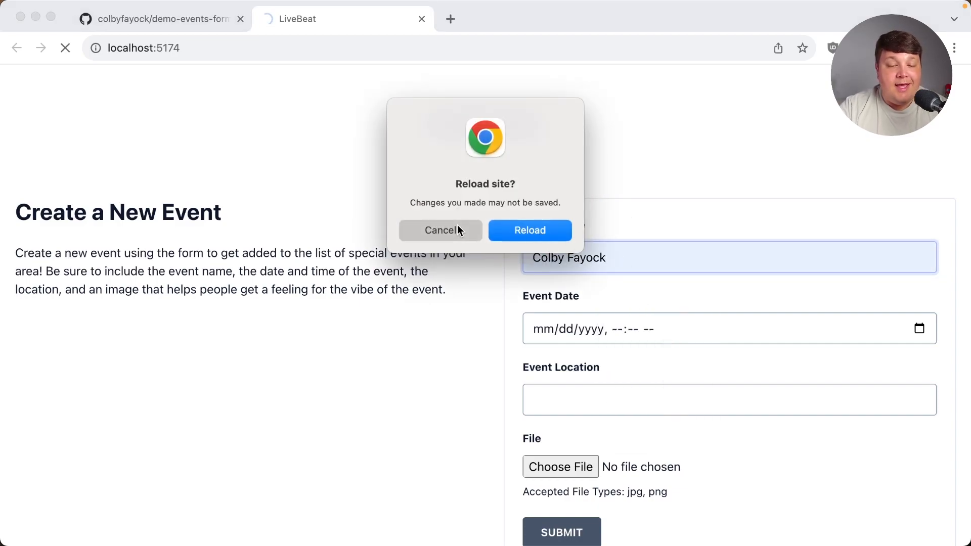
left_click(529, 230)
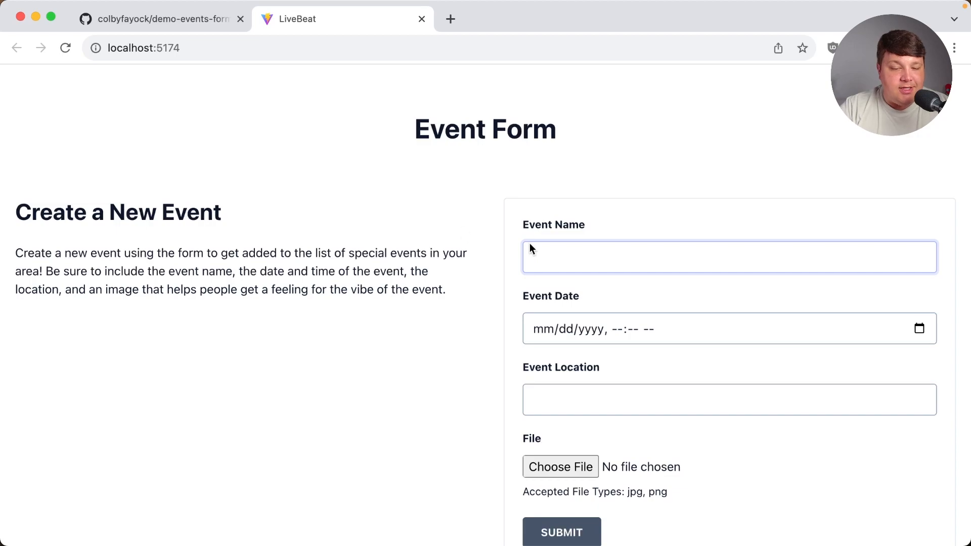
mouse_move(581, 382)
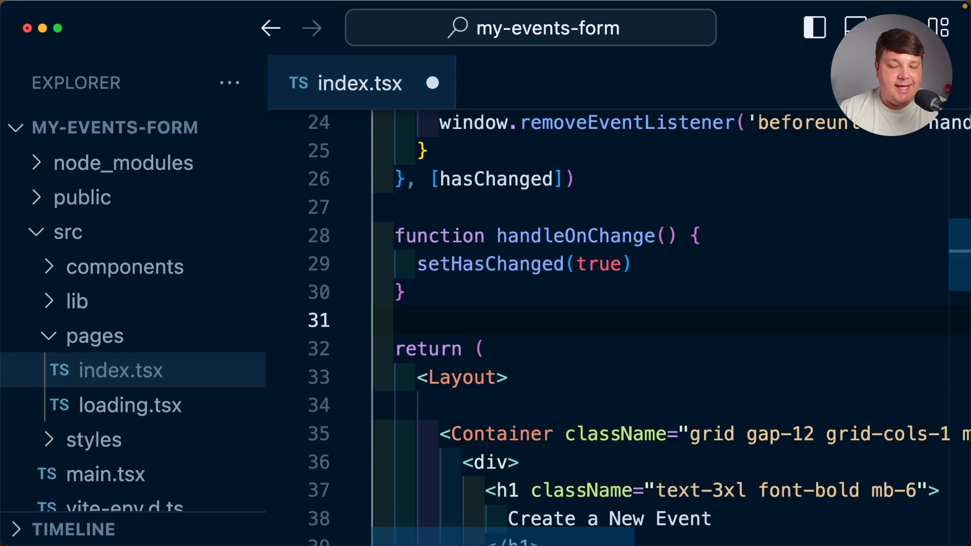
- Give handleOnChange an event: FormEvent parameter and import FormEvent from React
scroll("down", 3)
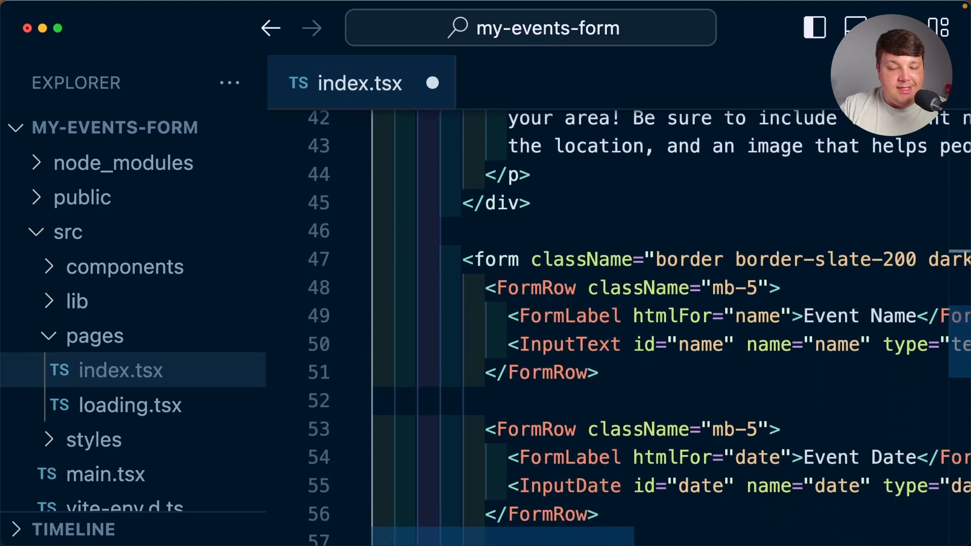
double_click(493, 259)
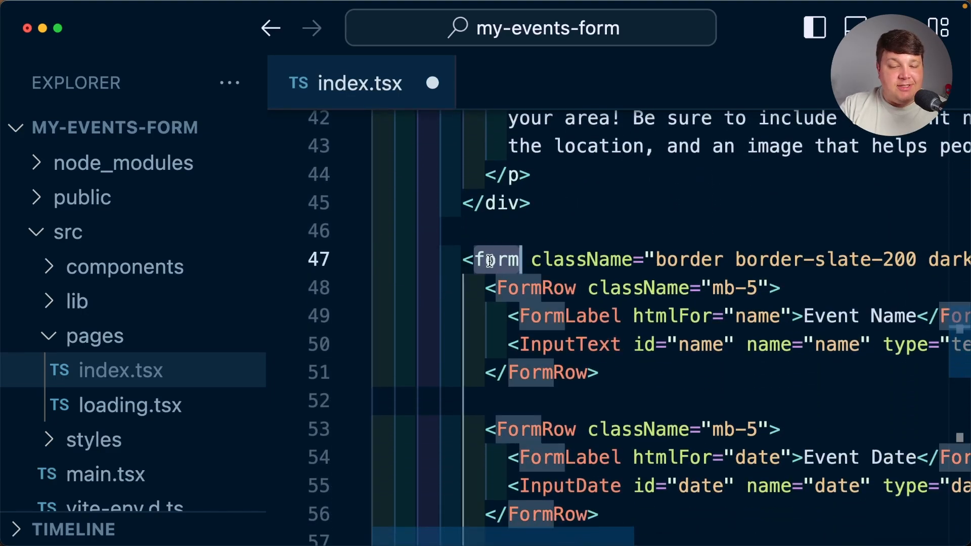
scroll("up", 3)
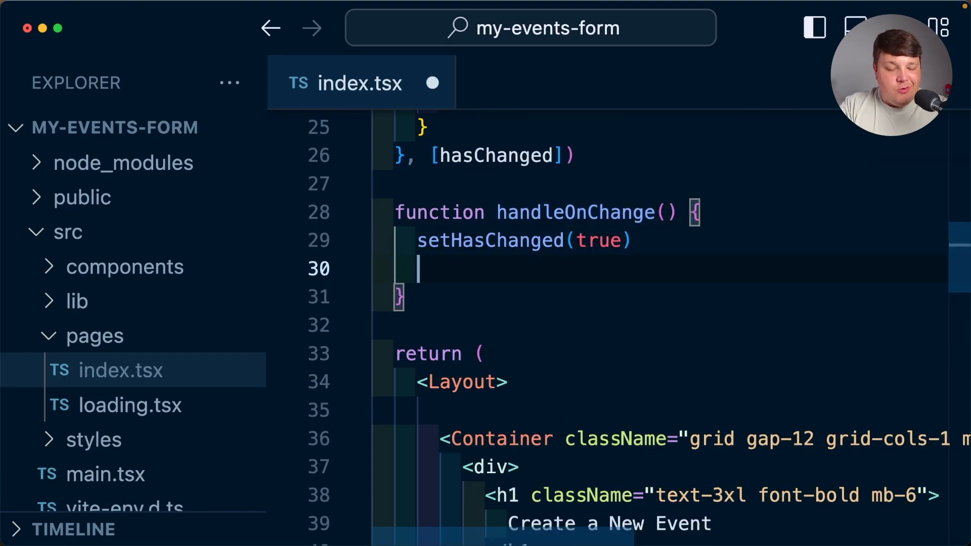
type("asdf")
left_click(661, 212)
type("event: ")
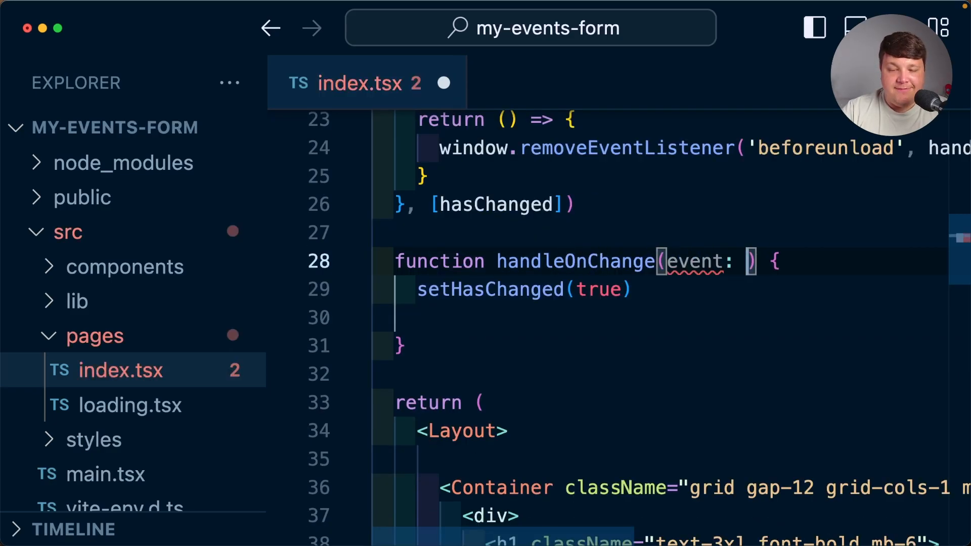
type("FormEvent")
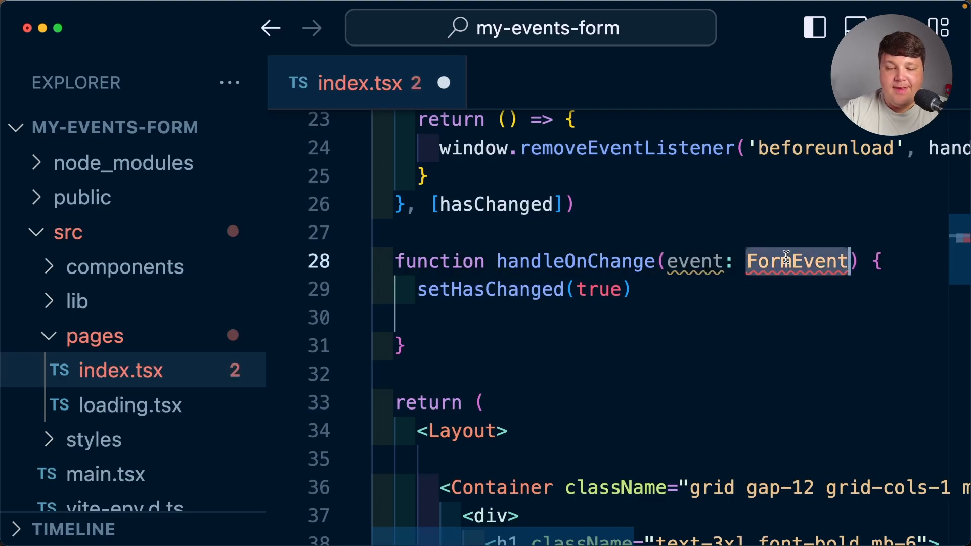
scroll("up", 3)
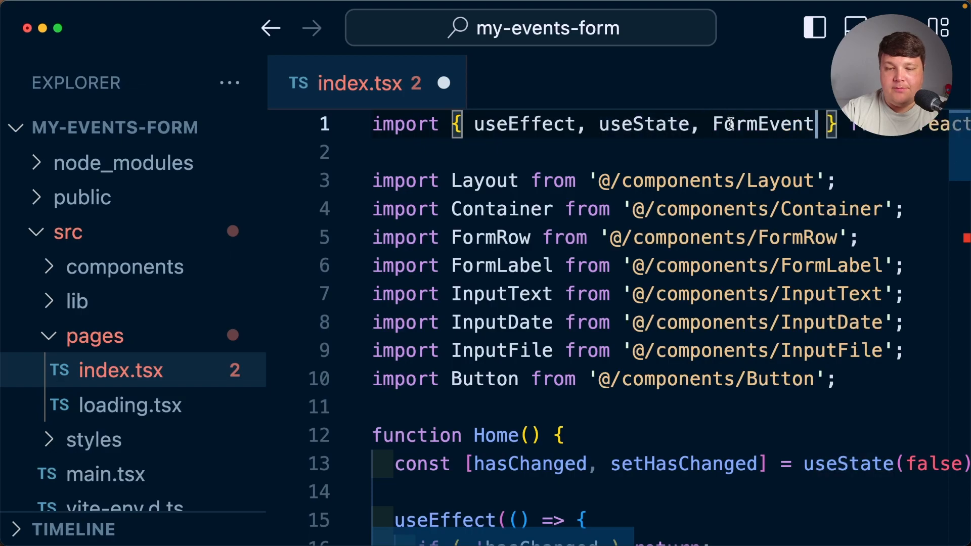
scroll("down", 3)
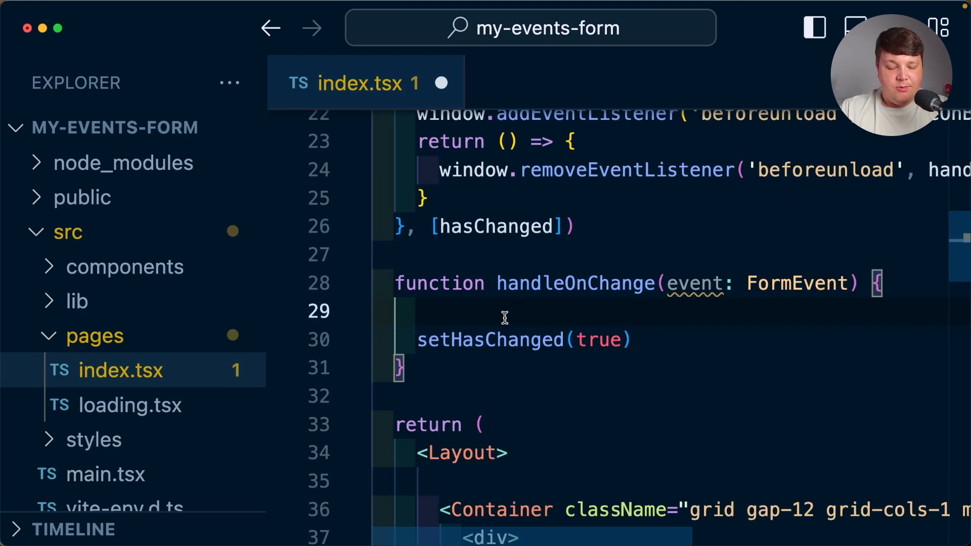
- Create const data = new FormData(event.currentTarget as HTMLFormElement) and console.log it
type("event.curre")
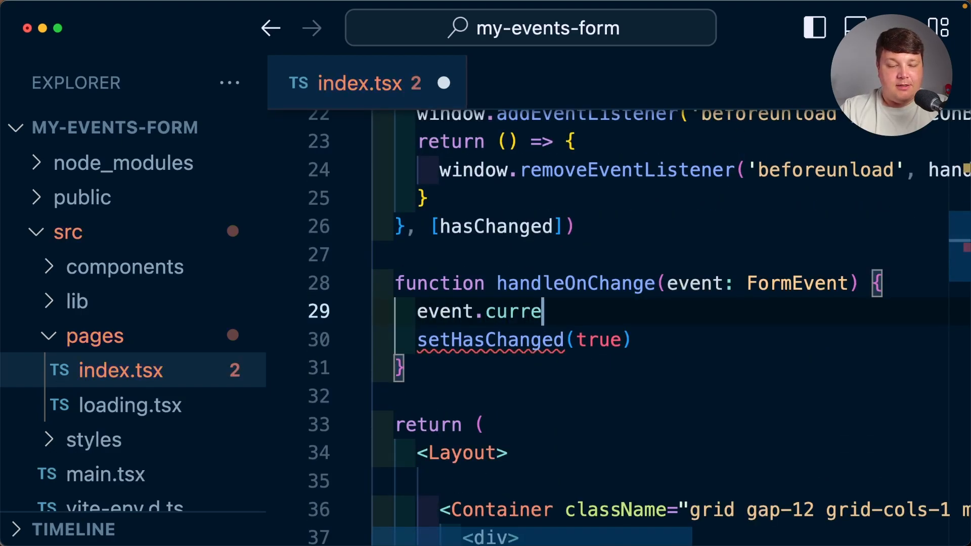
type("ntTarget)")
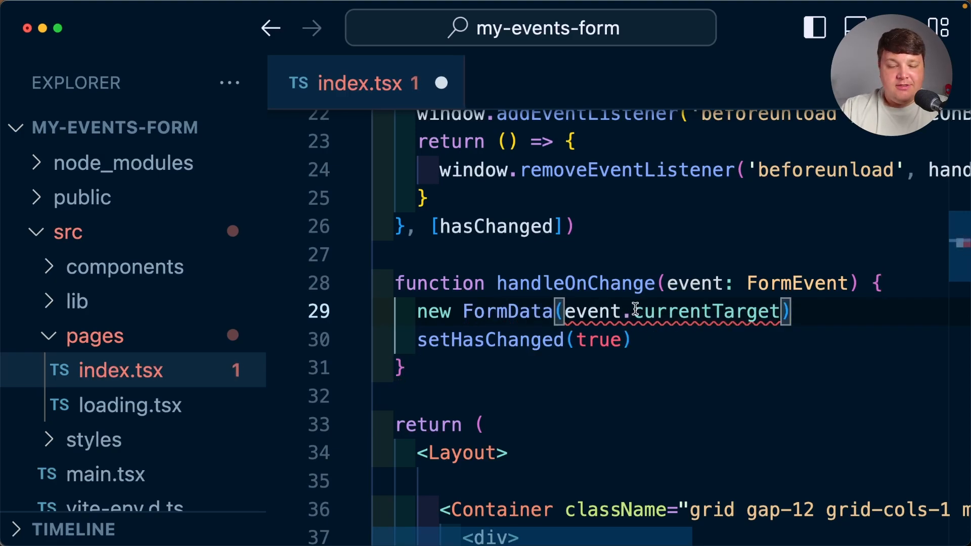
type("as")
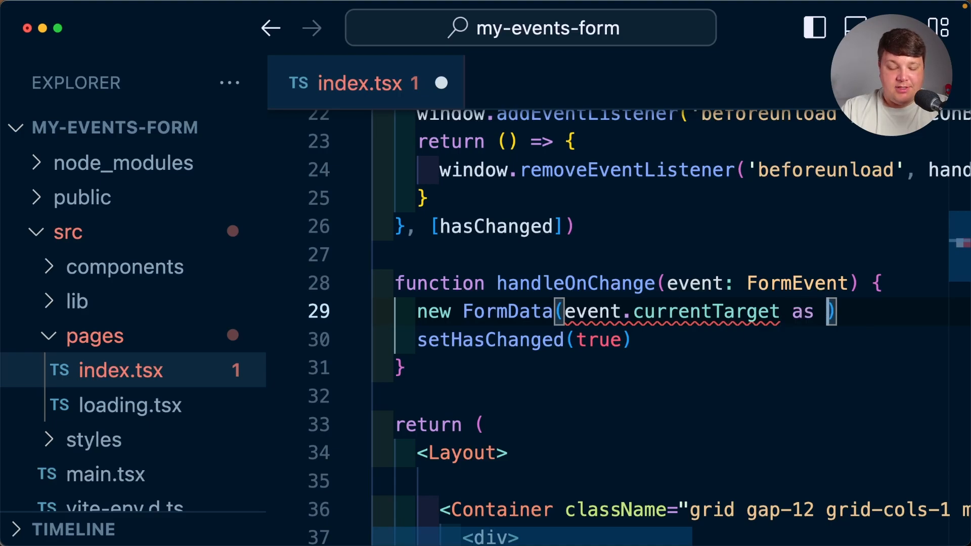
type("HTMLForm")
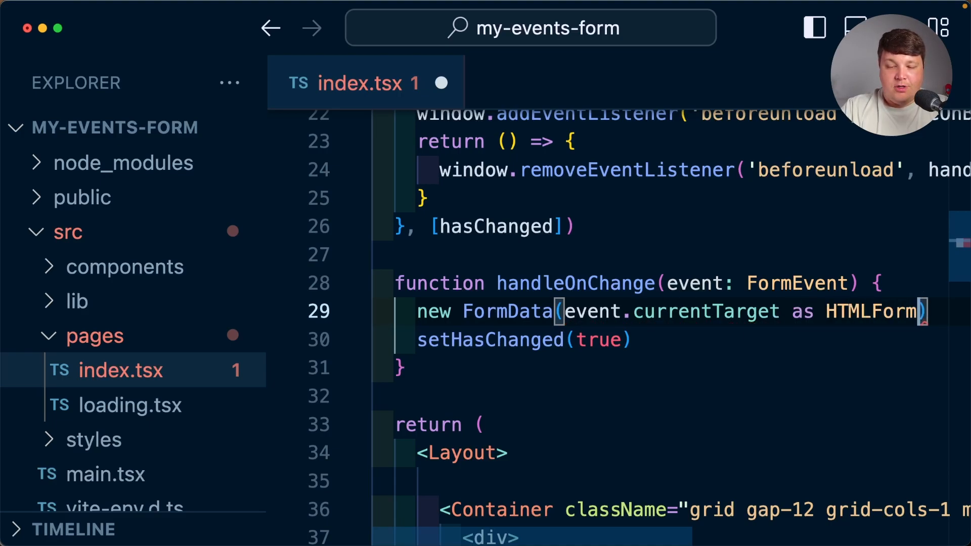
type("const data =")
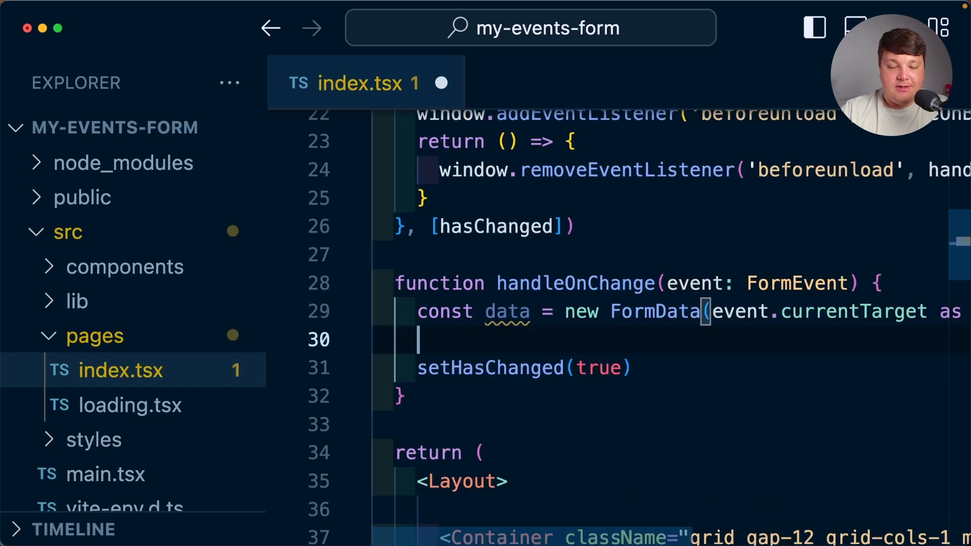
type("console.log('data')")
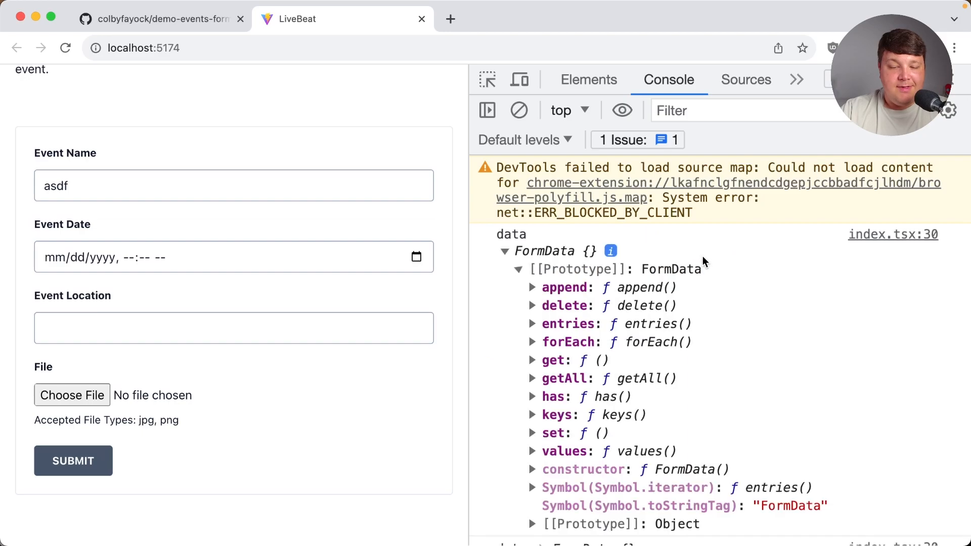
- Scroll the Chrome console through the FormData objects logged while typing the Event Name
scroll("down", 3)
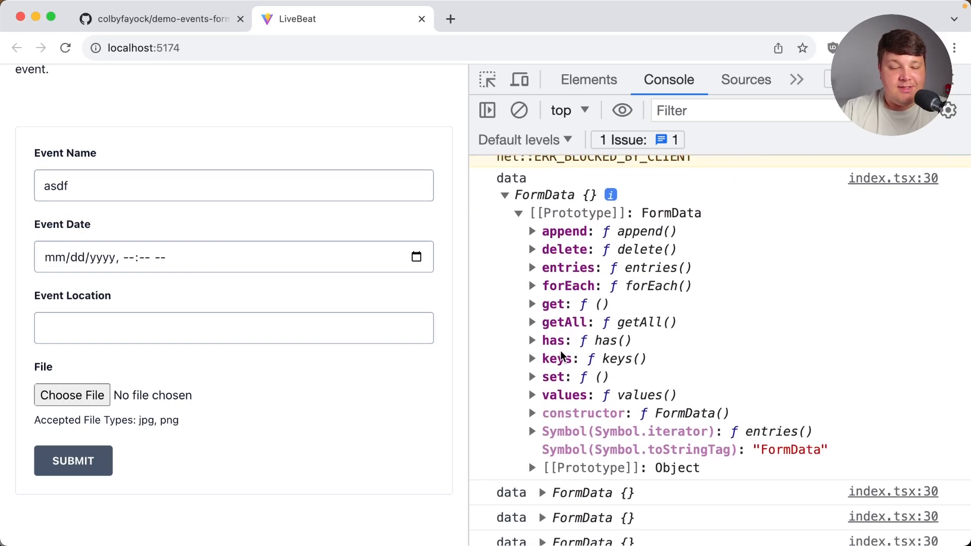
mouse_move(569, 399)
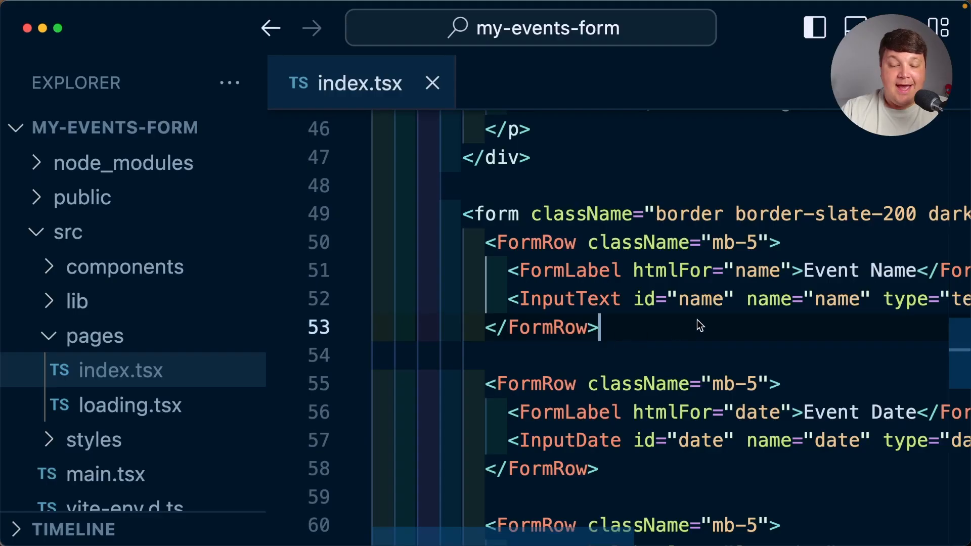
mouse_move(840, 306)
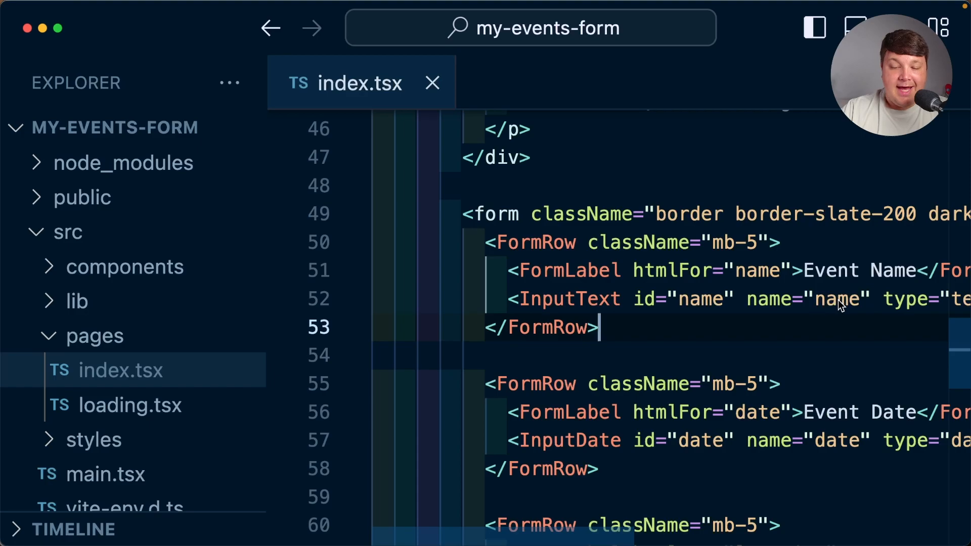
- Scroll up through the form JSX in index.tsx to review the inputs' name attributes
scroll("up", 3)
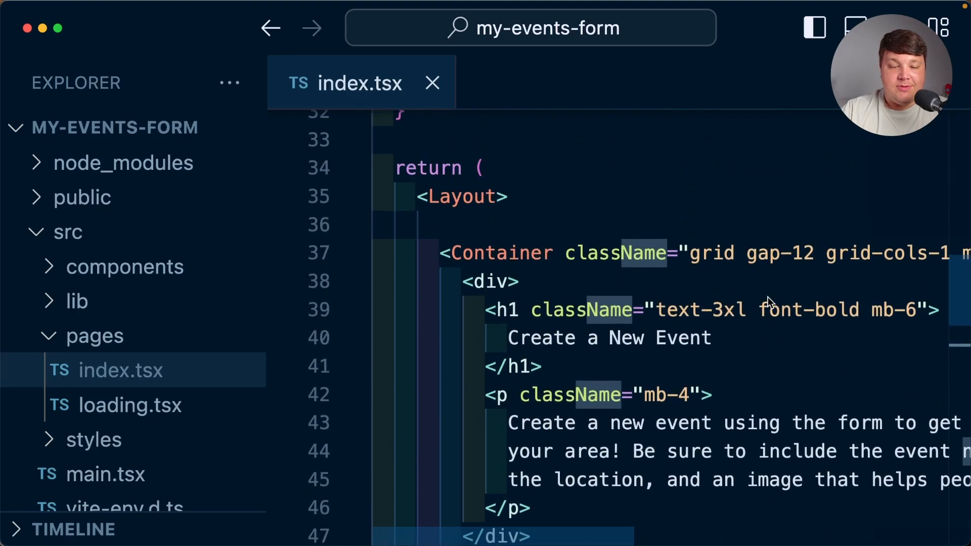
scroll("up", 3)
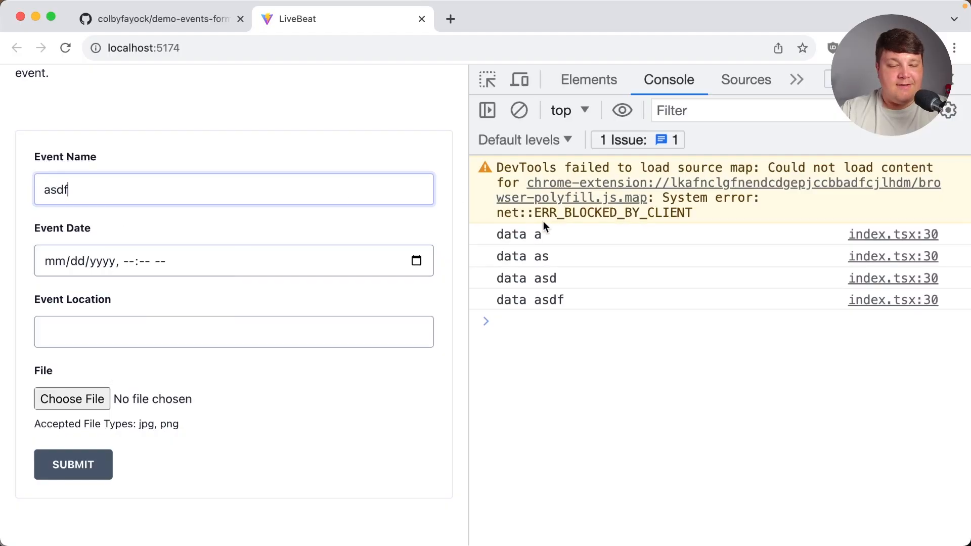
mouse_move(550, 272)
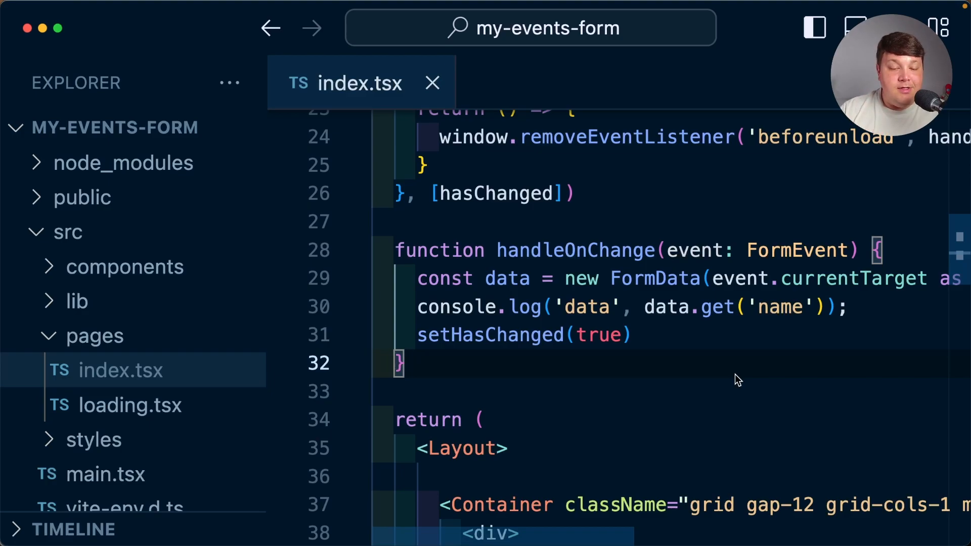
mouse_move(680, 316)
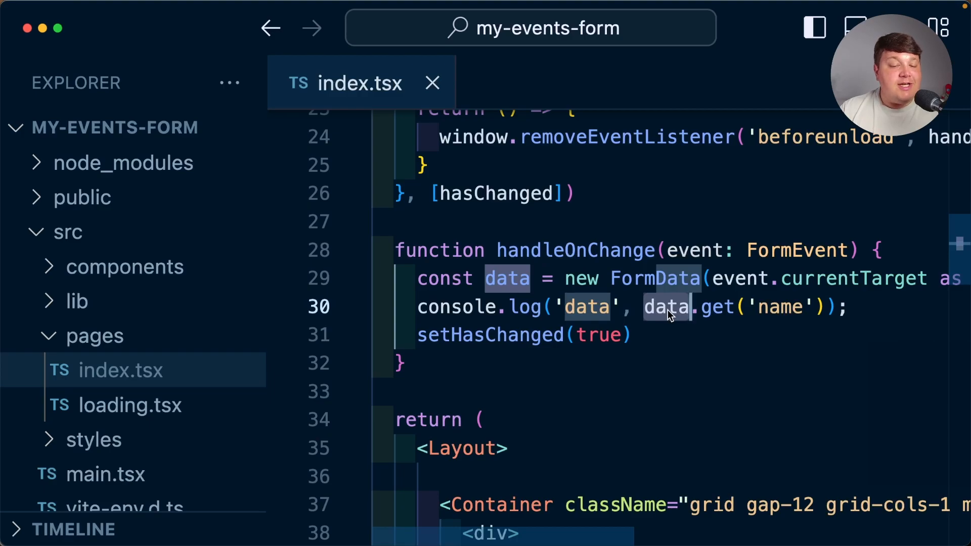
- Add const values = Array.from(data.values()) in handleOnChange
type("cons")
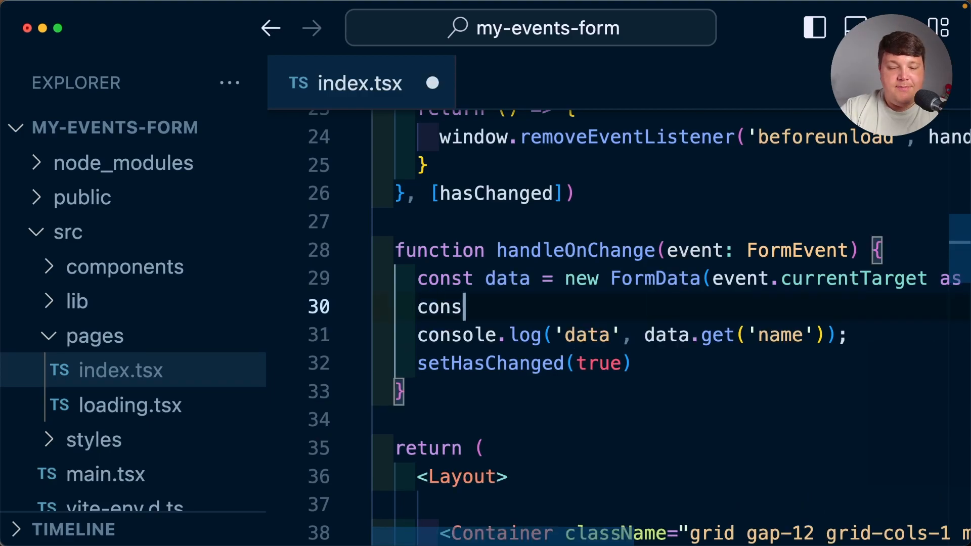
type("t values =")
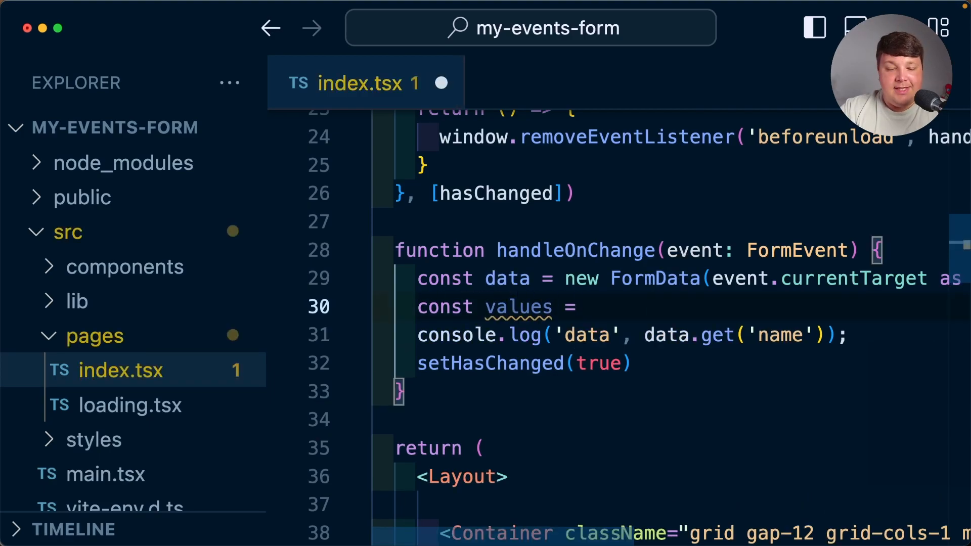
type("data.values()")
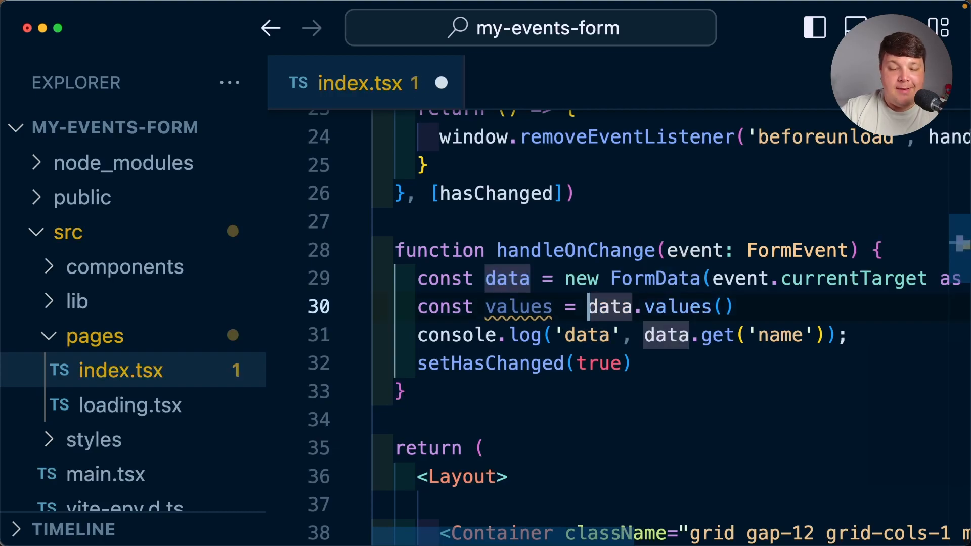
type("Array.from(")
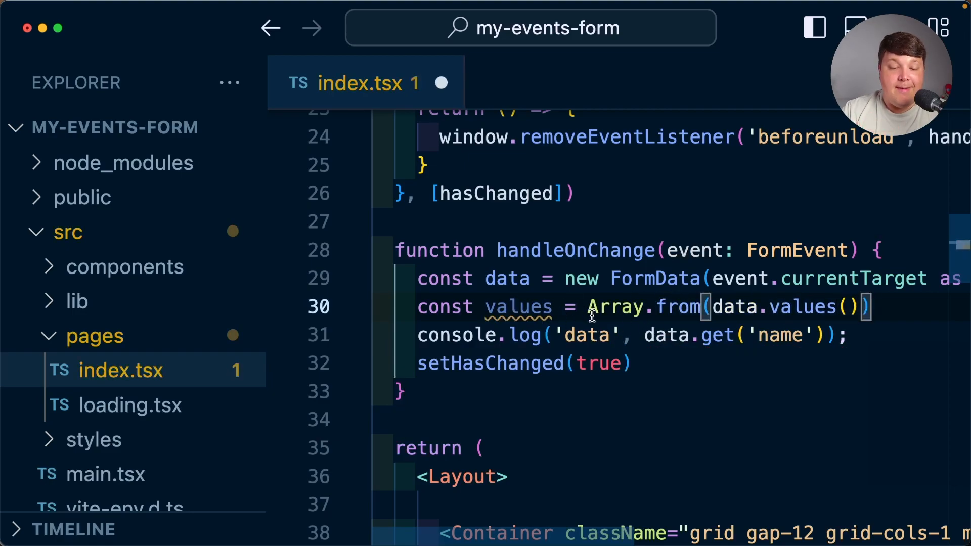
- Add const changedFields = values.filter(value => …) and log changedFields
type("const changedFields =")
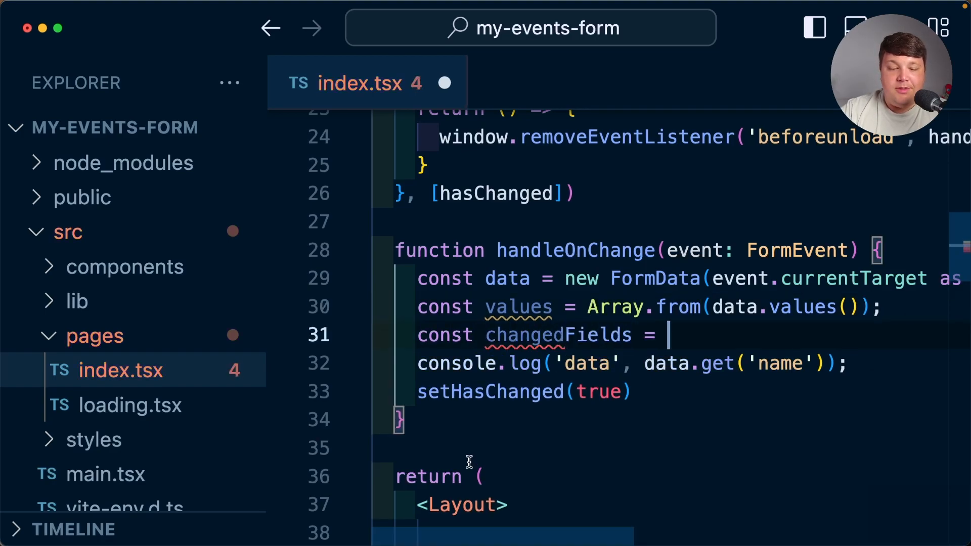
type("values.f")
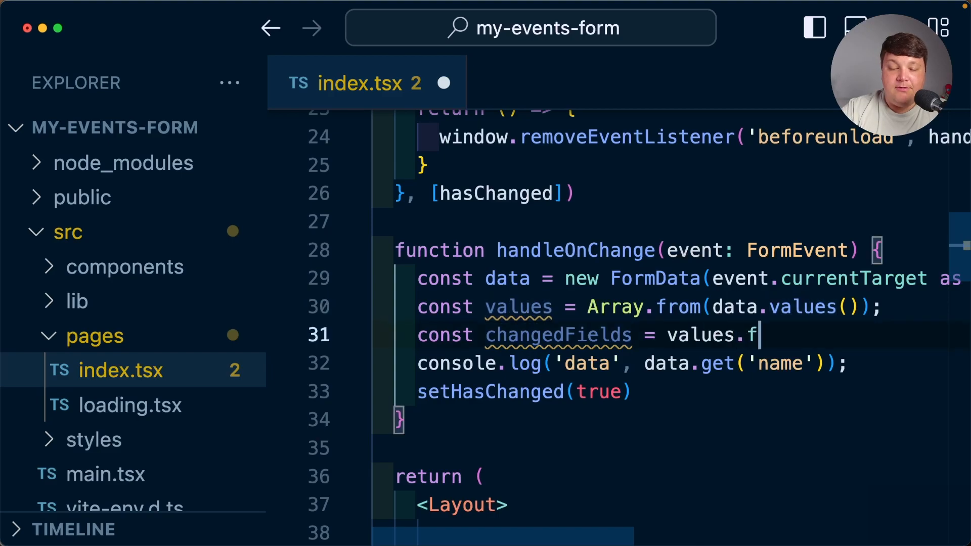
type("ilter()")
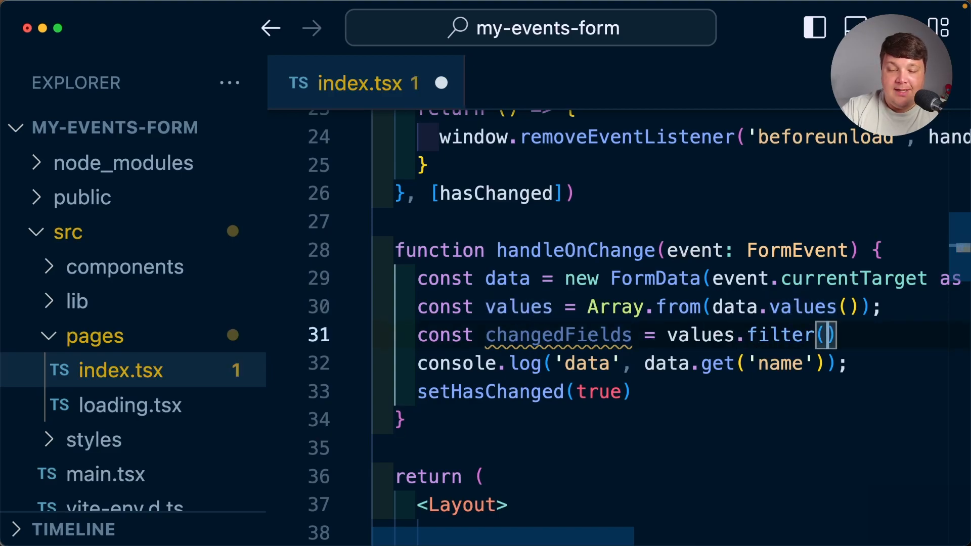
type("value => valu")
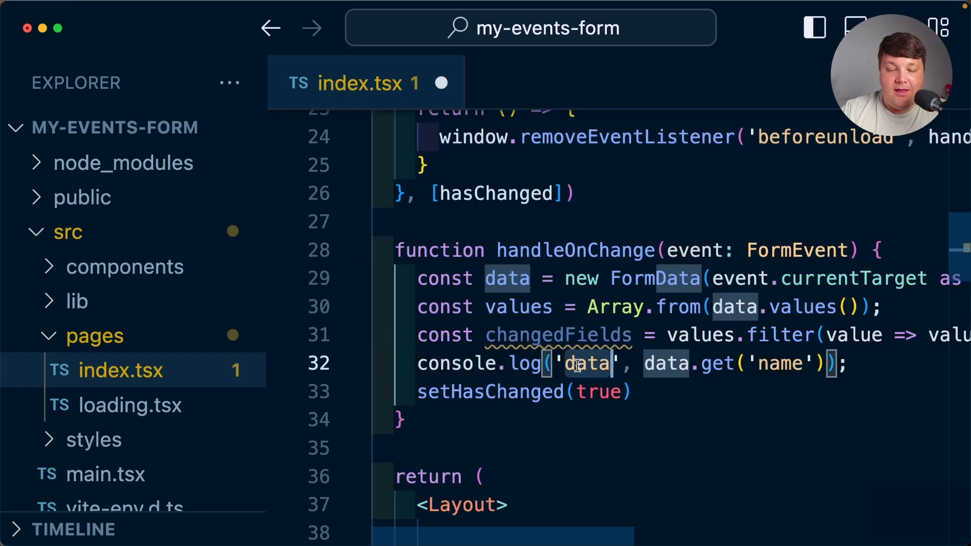
type("changedFields")
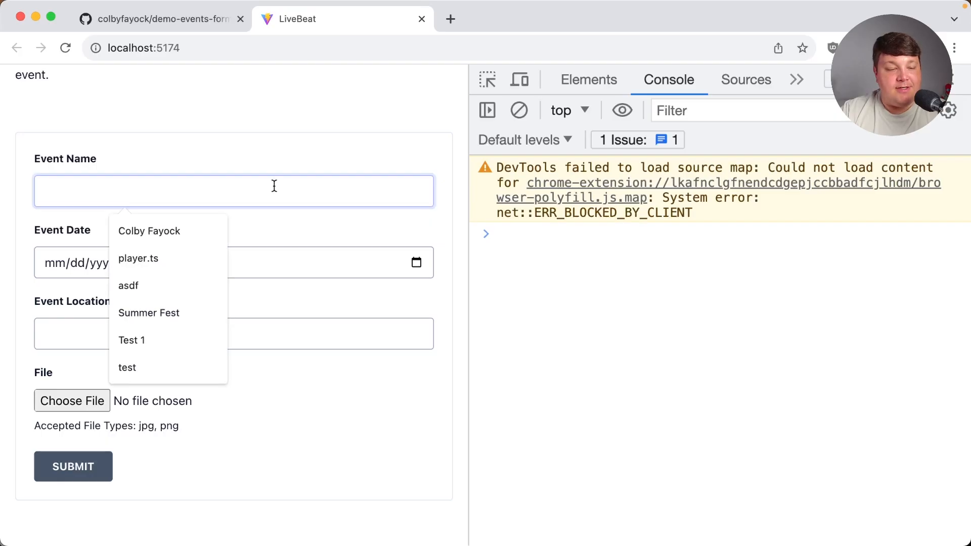
- Type and clear Event Name values, then type a name, watching changedFields logs in the console
type("aaaaa")
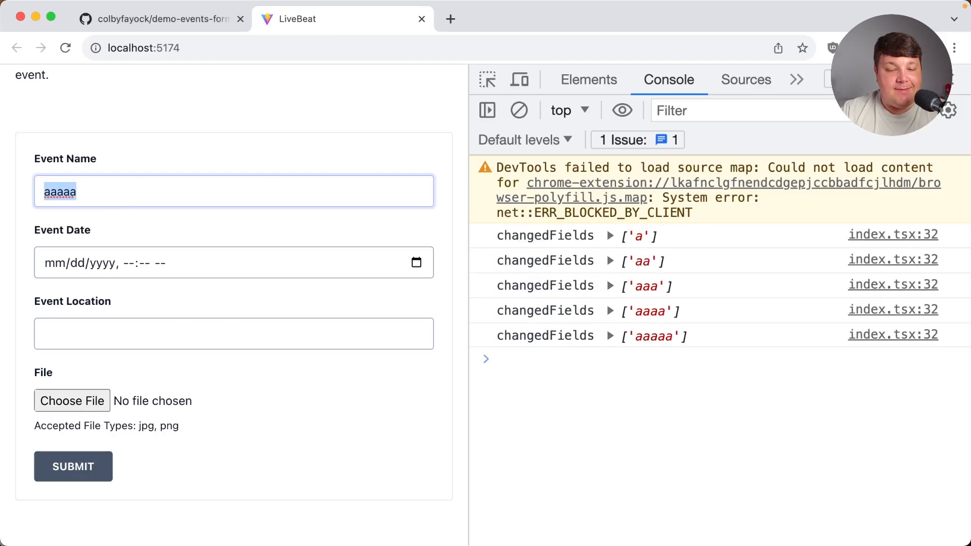
key("Backspace")
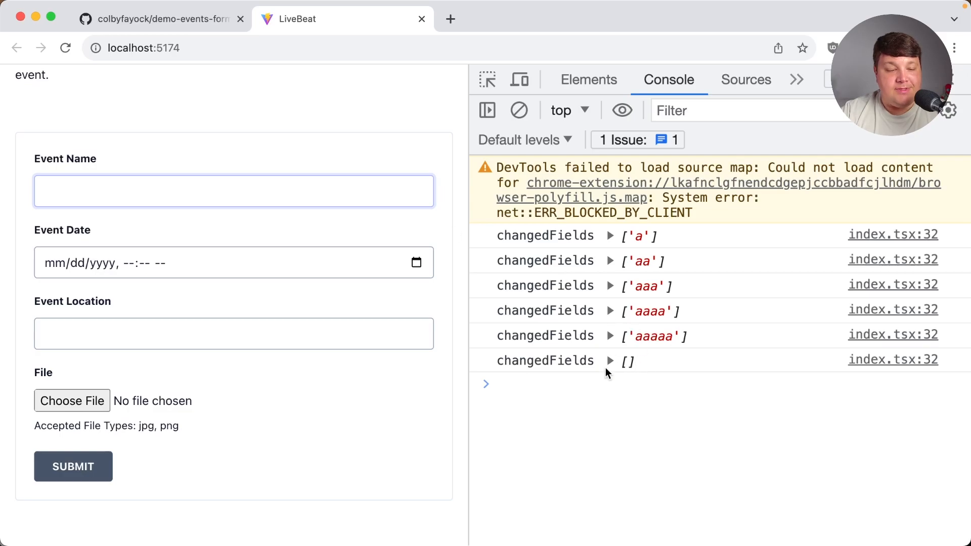
type("asdf")
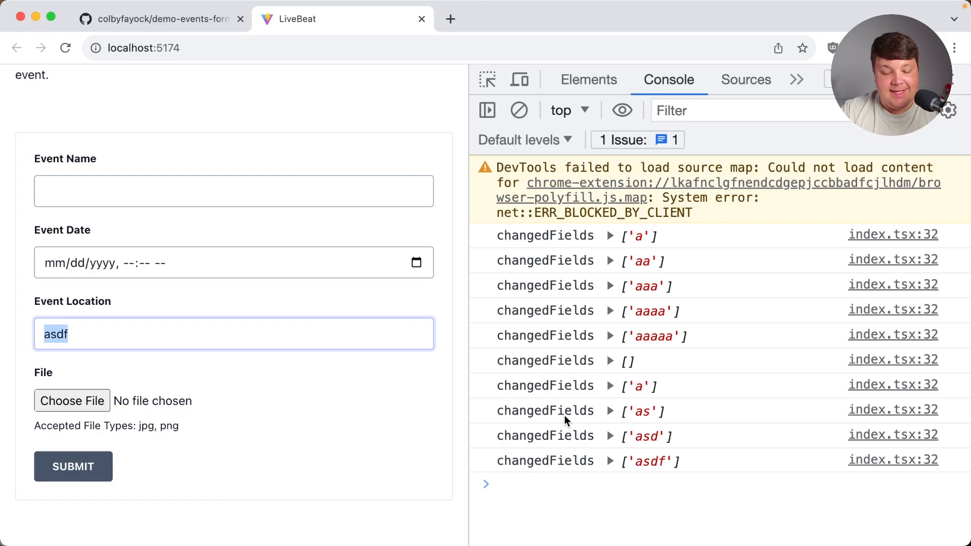
type("n")
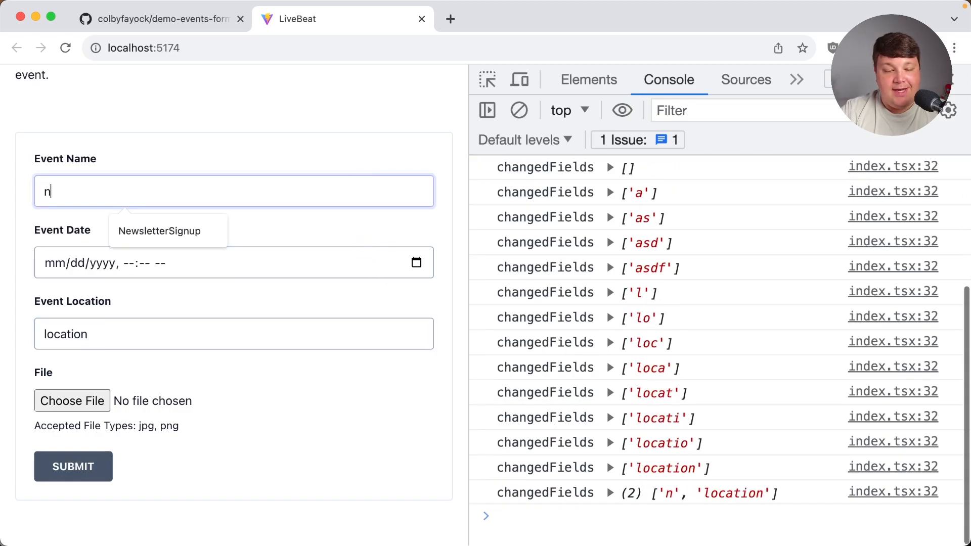
type("ame")
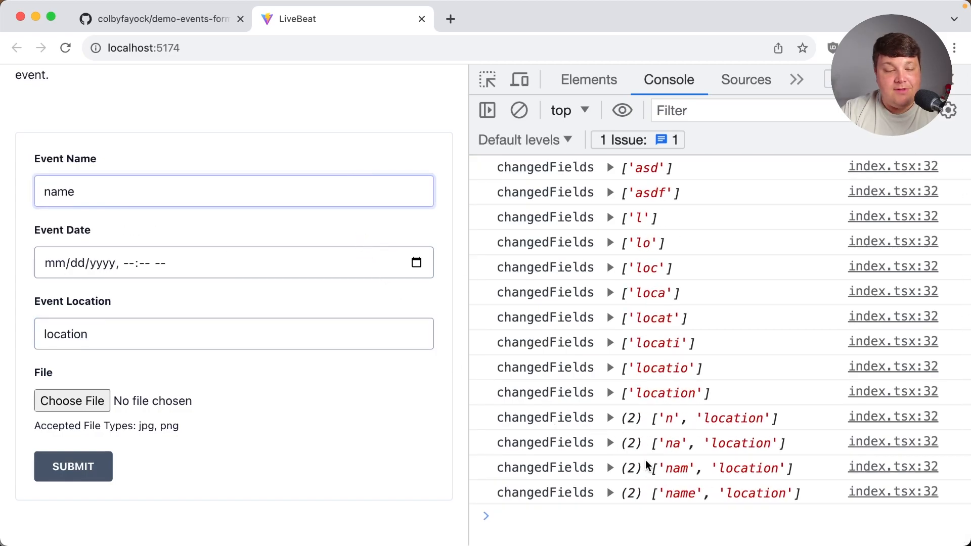
- Open the date picker, attach a jpg via Choose File and focus Event Location to see an empty list logged
left_click(416, 262)
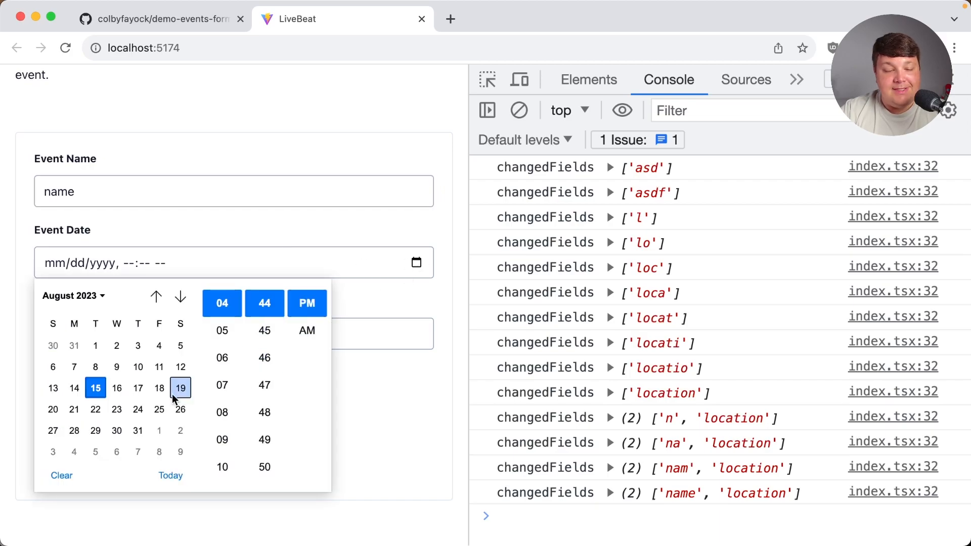
left_click(180, 388)
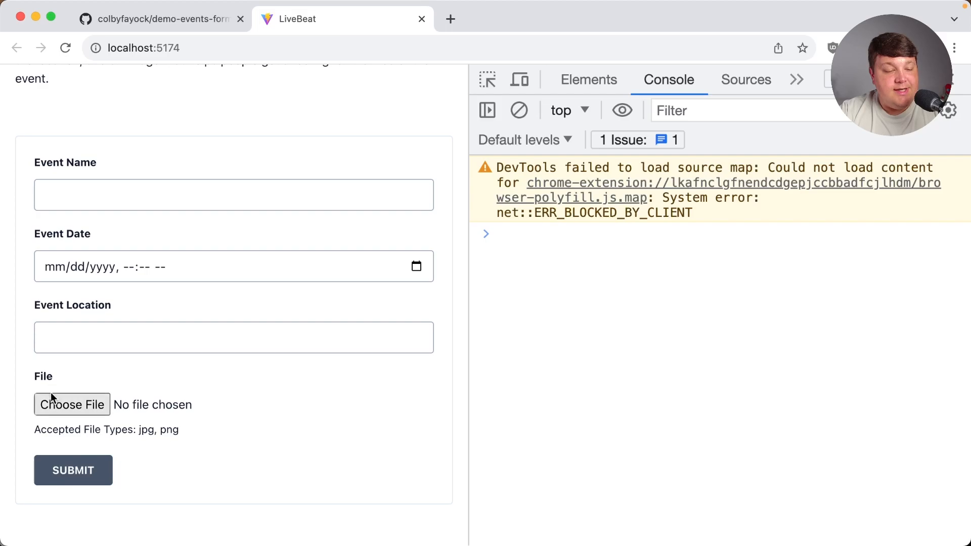
left_click(72, 405)
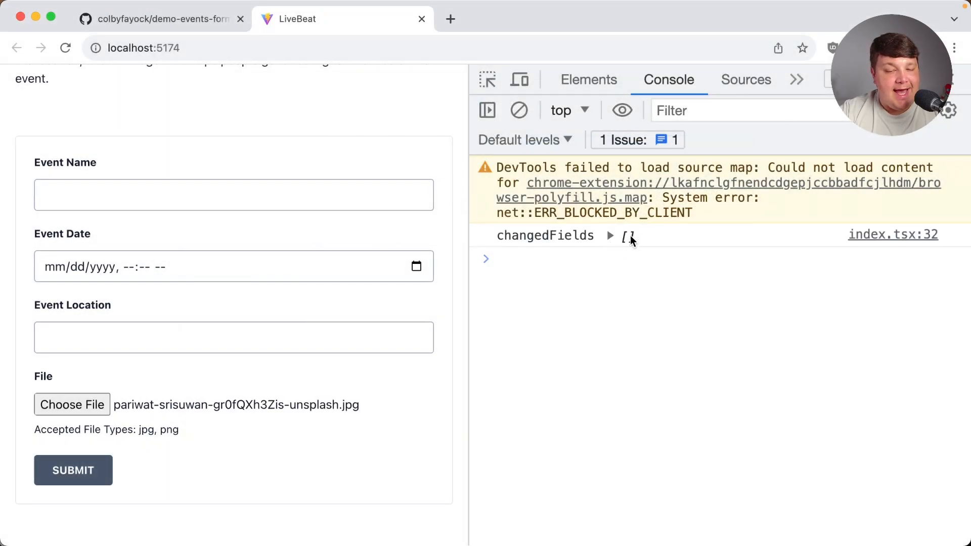
left_click(233, 338)
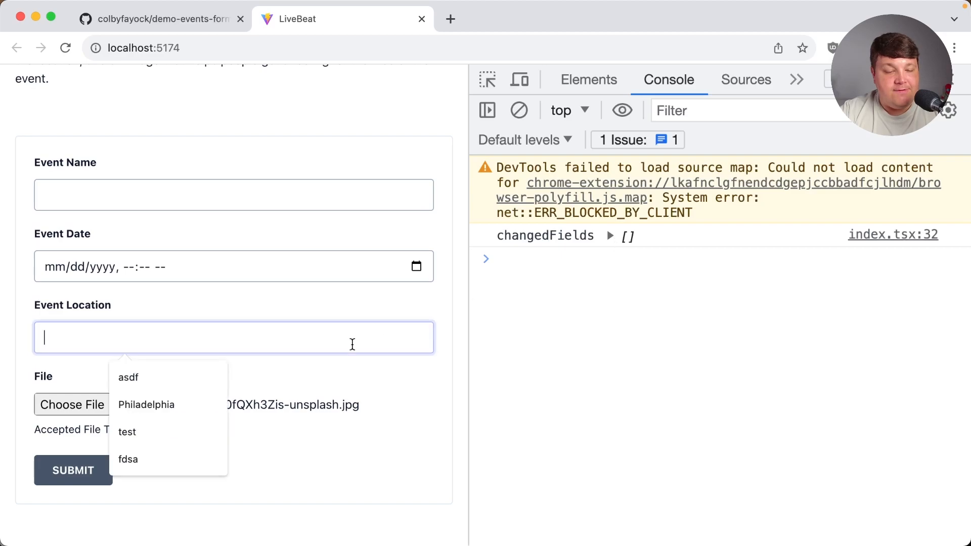
left_click(146, 405)
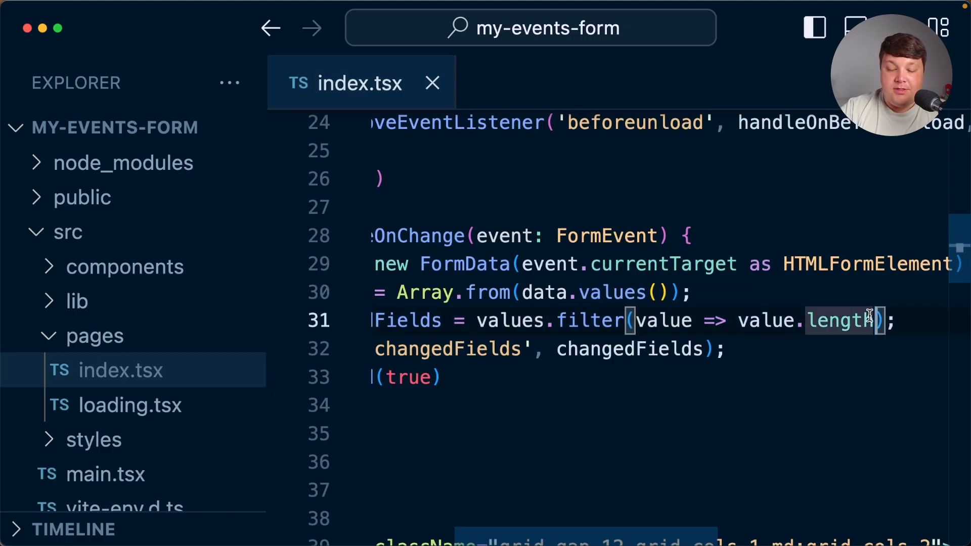
- Append '|| value.size' to the changedFields filter after value.length
type("|| value.")
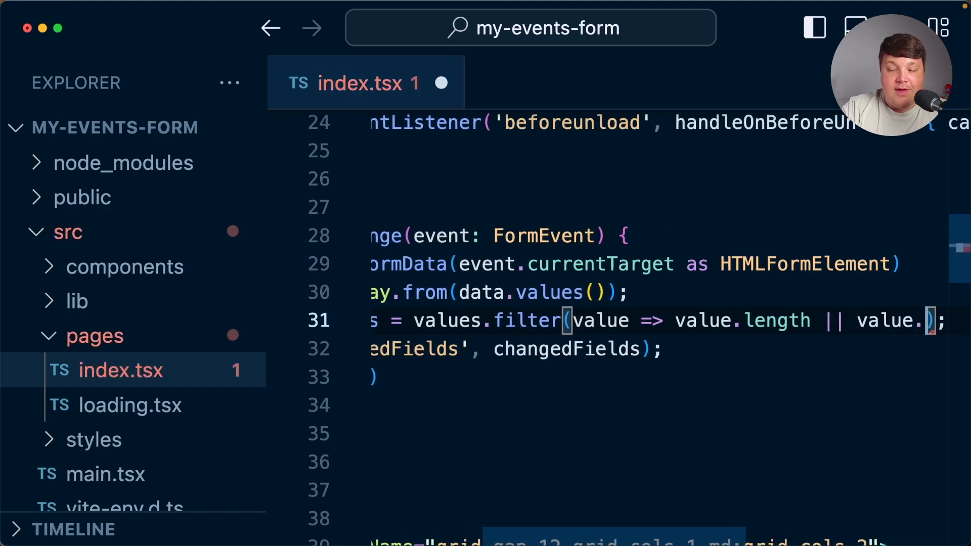
type("size")
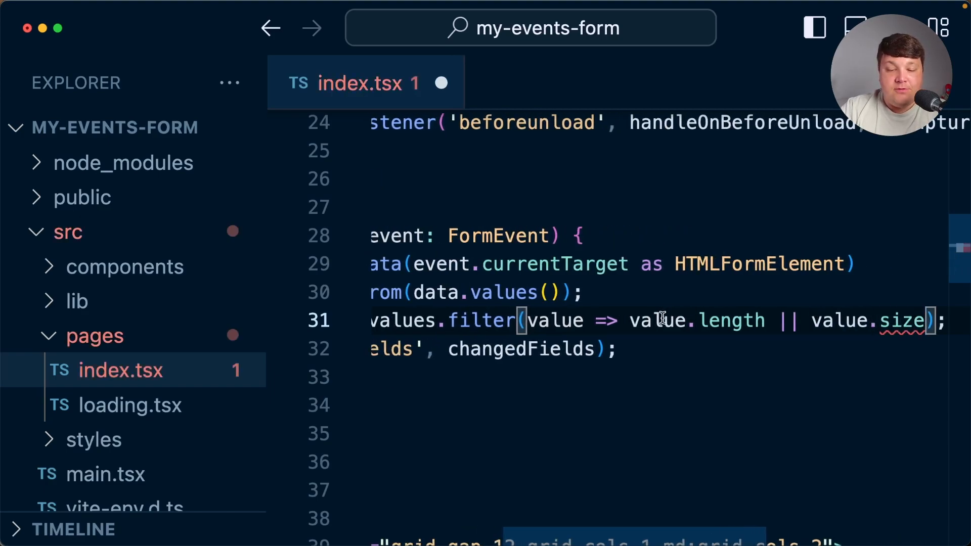
mouse_move(887, 320)
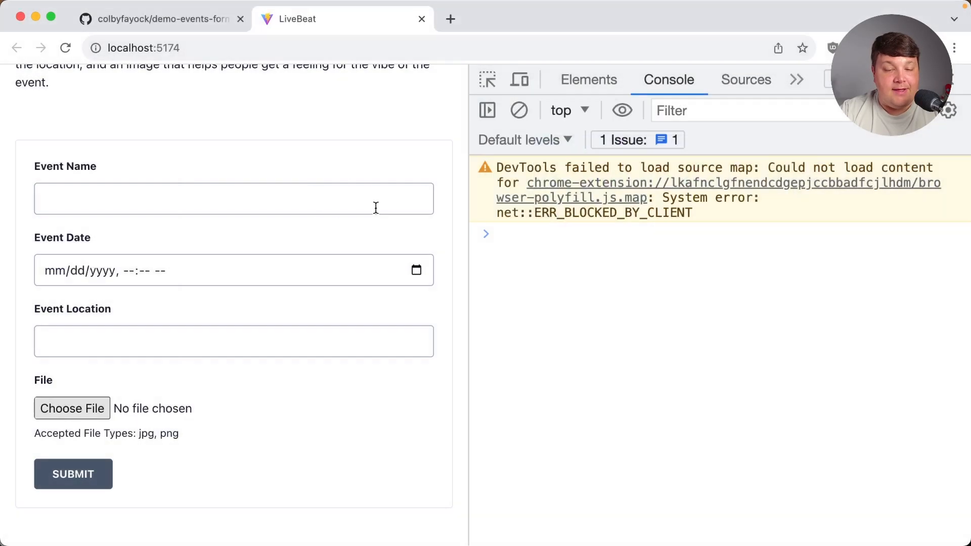
left_click(234, 341)
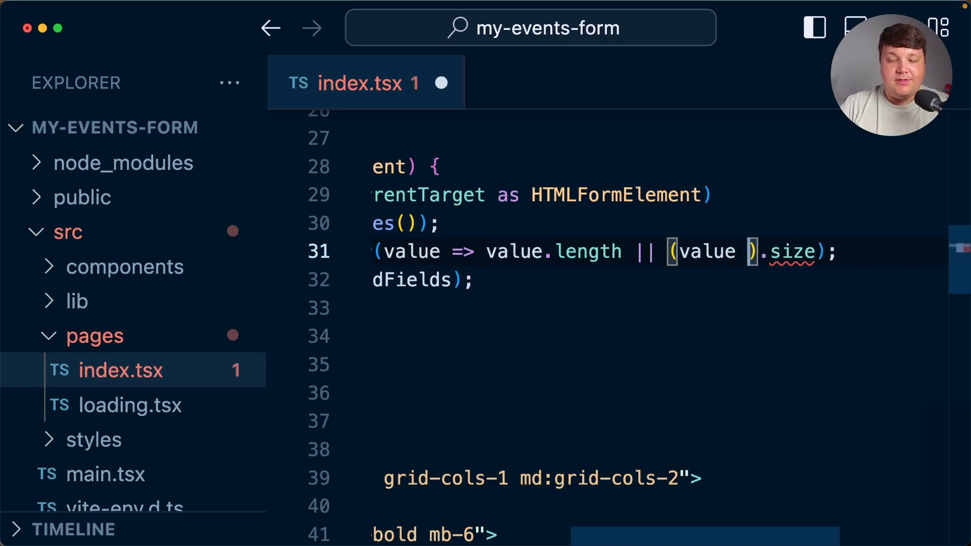
- Cast value as File before .size and call setHasChanged(Boolean(changedFields.length)) instead of true
type("as File")
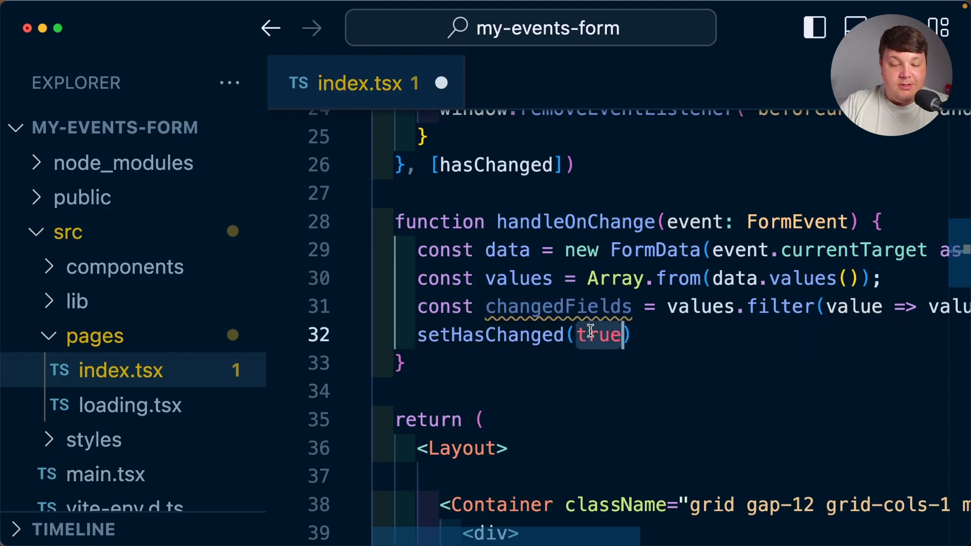
type("changedFields")
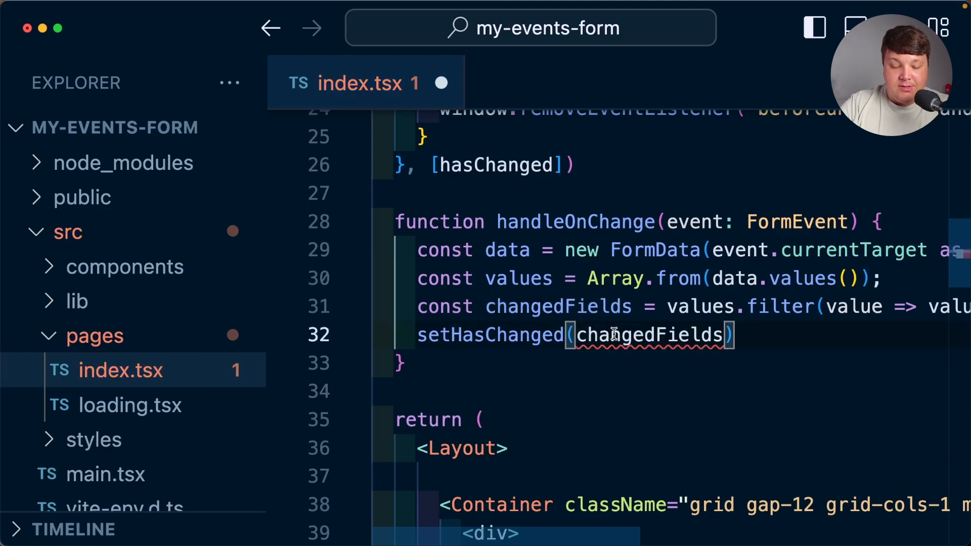
type(".length")
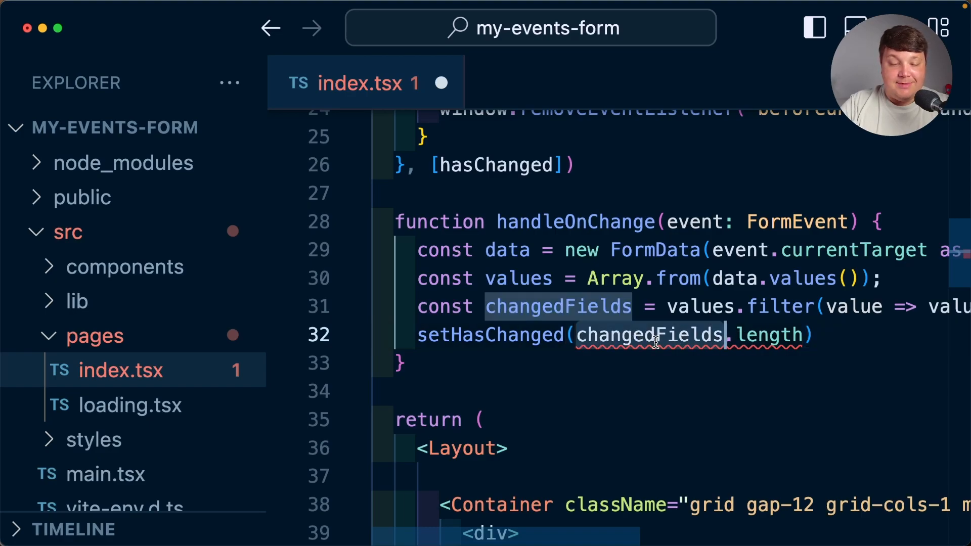
type("Boolean(")
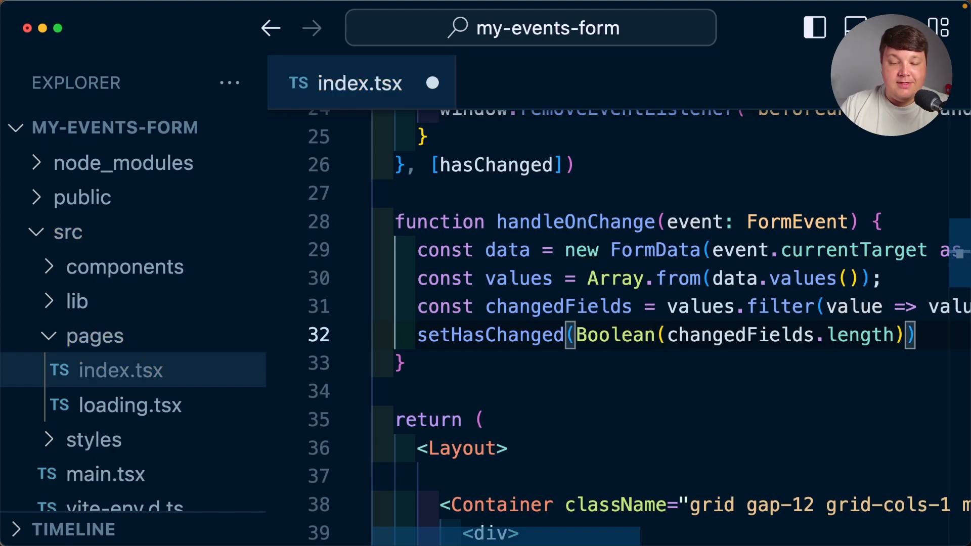
- Enter 'Colby Fayock' as Event Name in Chrome and reload to trigger the 'Reload site?' warning
left_click(343, 19)
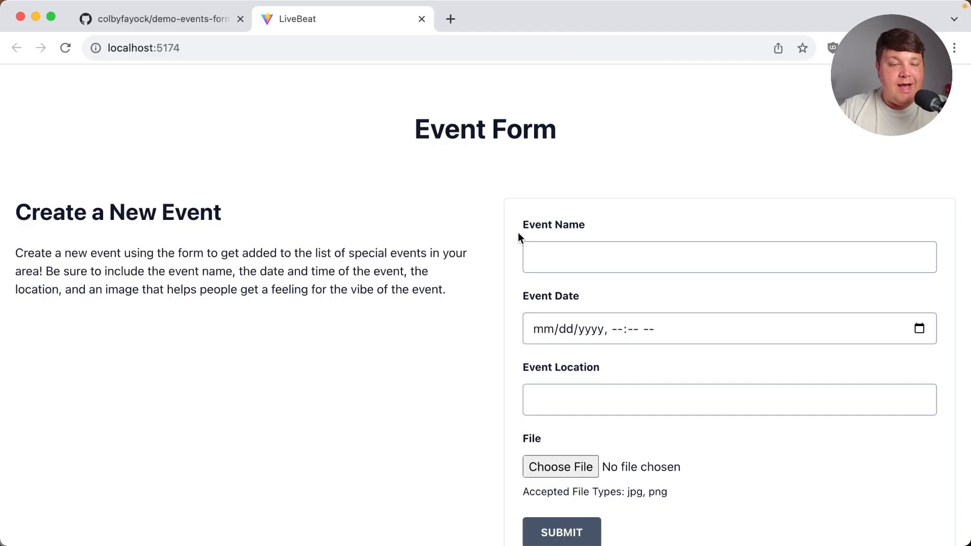
mouse_move(438, 225)
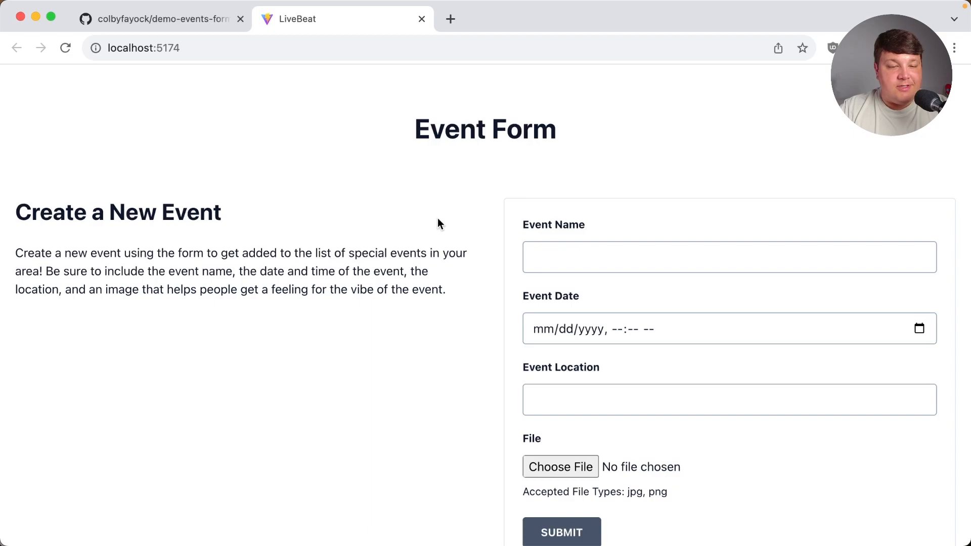
mouse_move(483, 227)
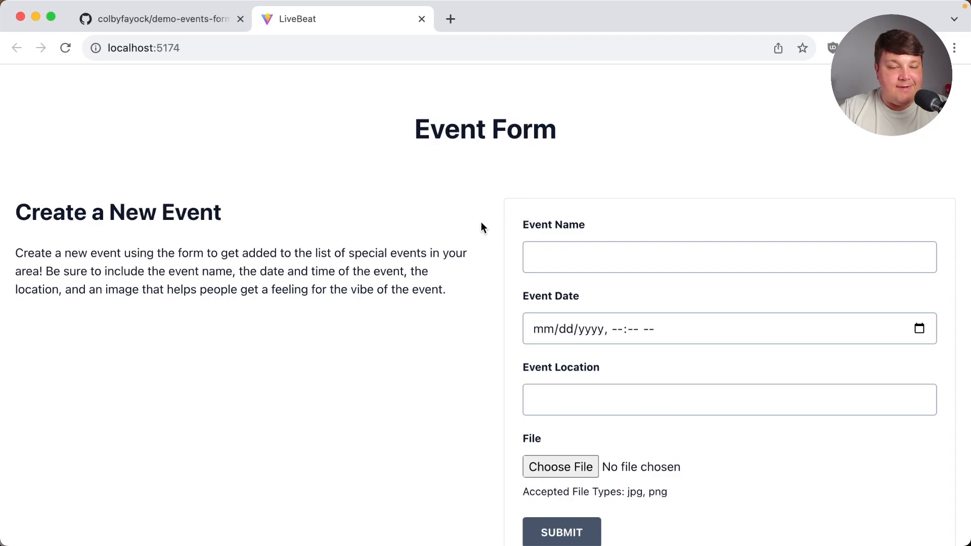
type("Colby Fayock")
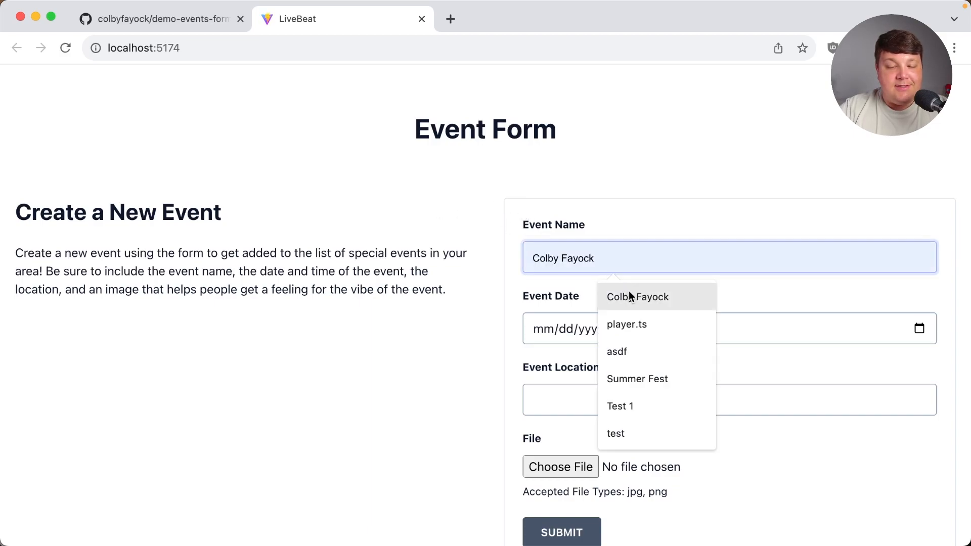
left_click(64, 48)
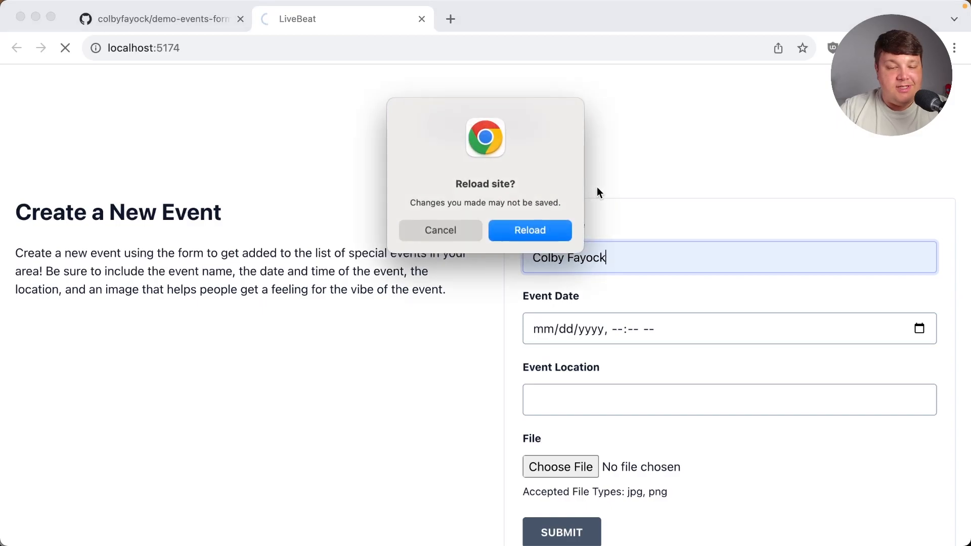
mouse_move(521, 202)
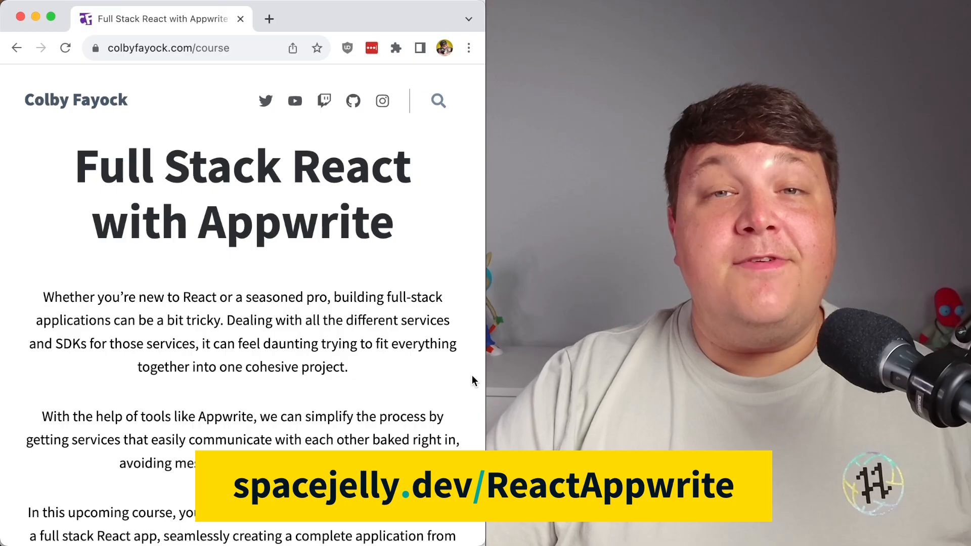
- Scroll down the Full Stack React with Appwrite course page on colbyfayock.com
scroll("down", 3)
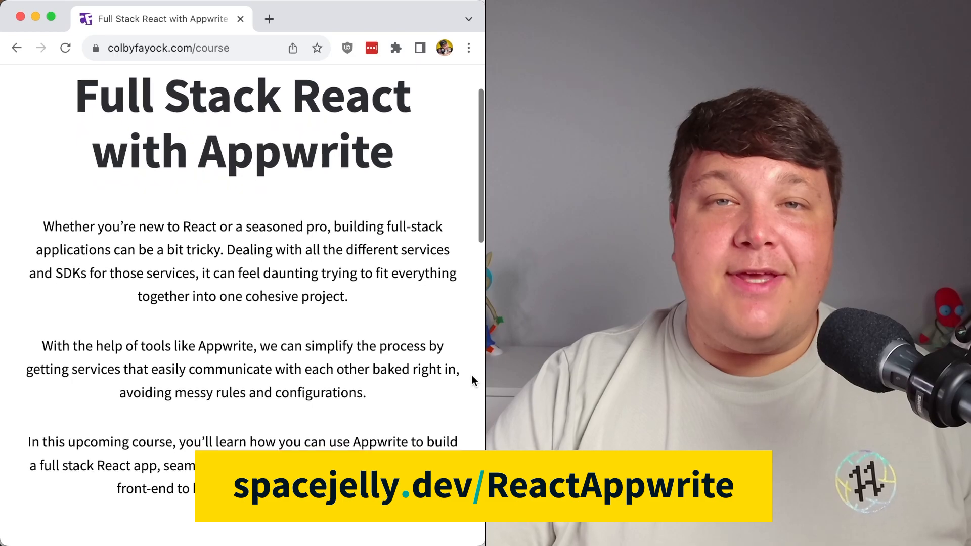
scroll("down", 3)
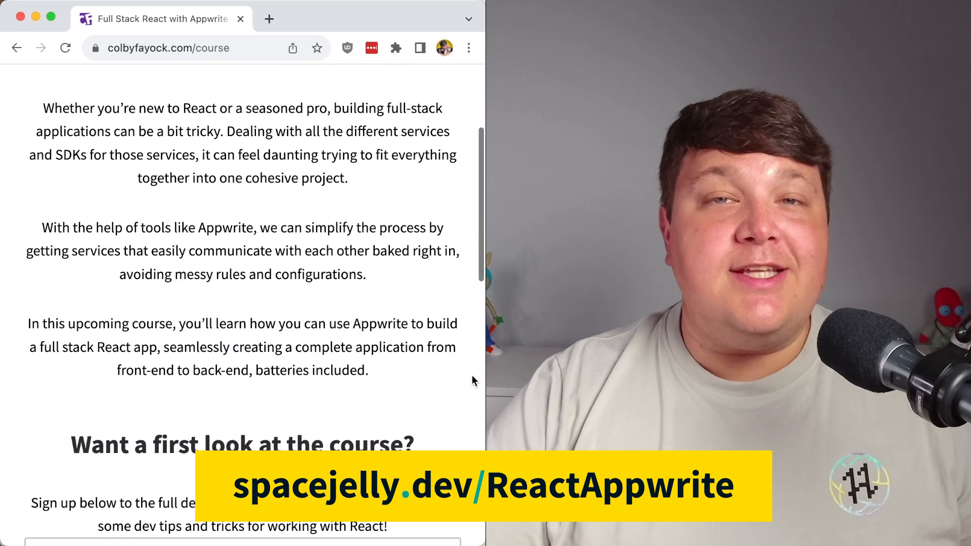
scroll("down", 3)
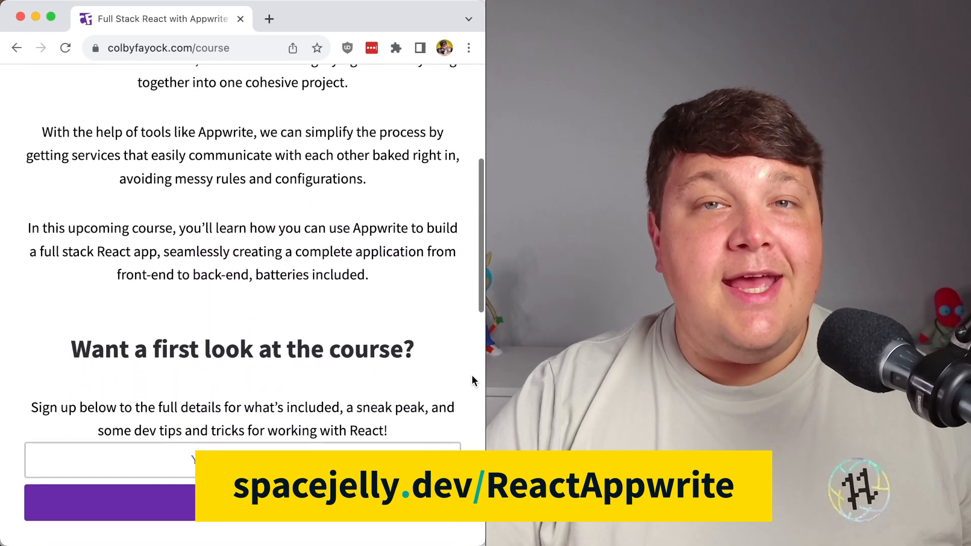
scroll("down", 3)
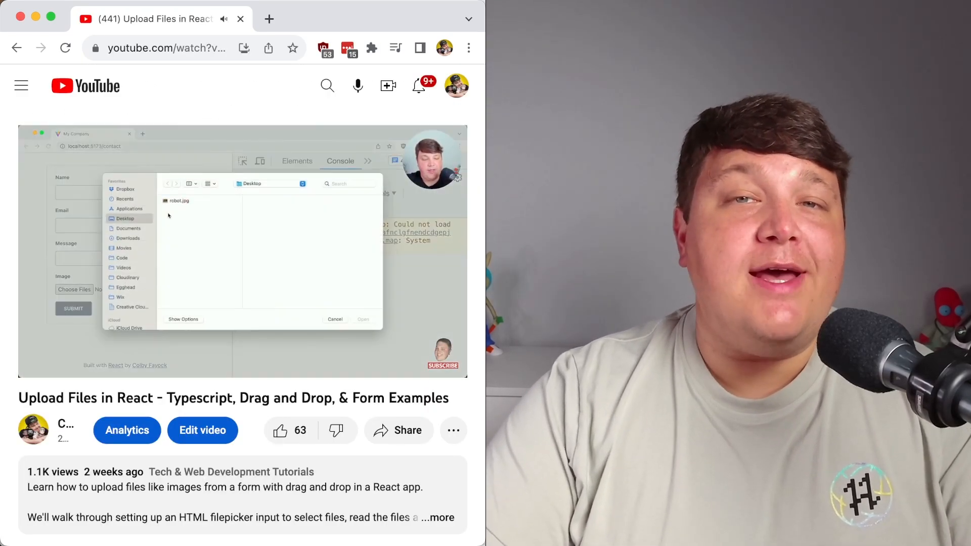
- Play the 'Upload Files in React' YouTube video showing the robot.jpg form attachment demo
left_click(363, 319)
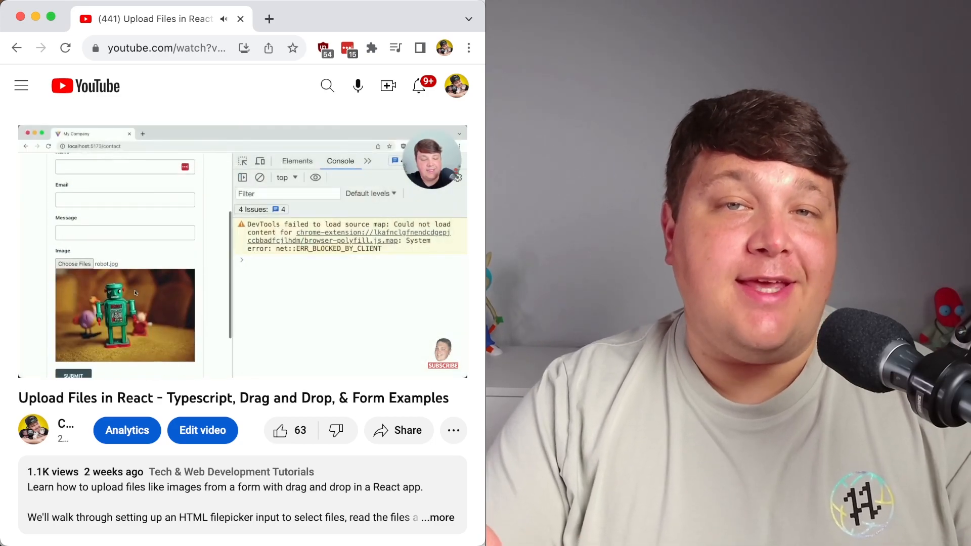